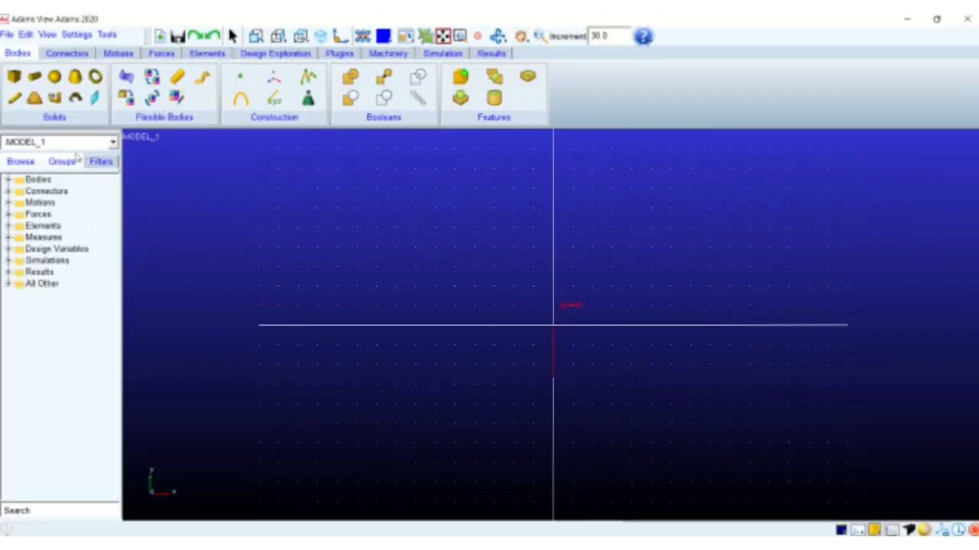
Configure a Parasolid geometry import of the track file into MODEL_1, reviewing the geometry rendering options.
{"action": "left_click", "coordinate": [8, 179]}
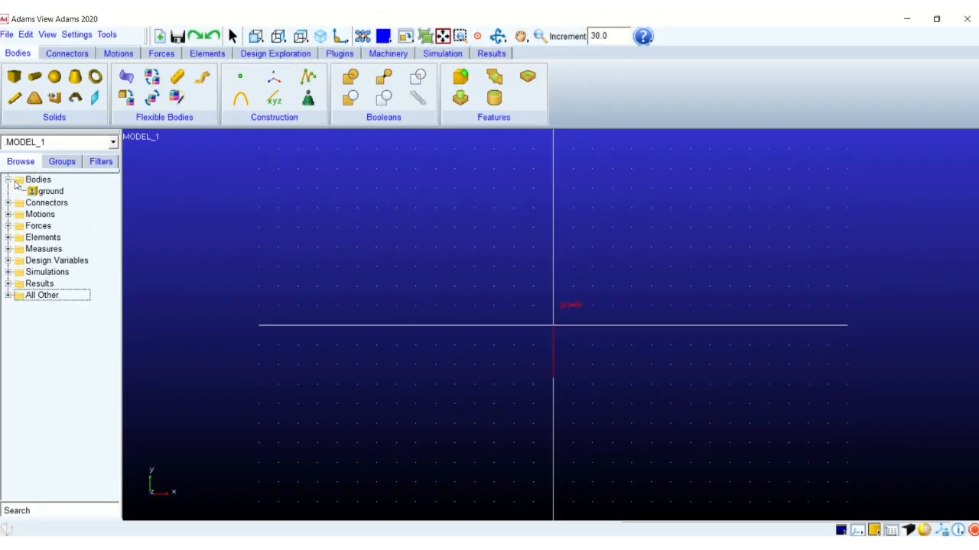
{"action": "left_click", "coordinate": [6, 34]}
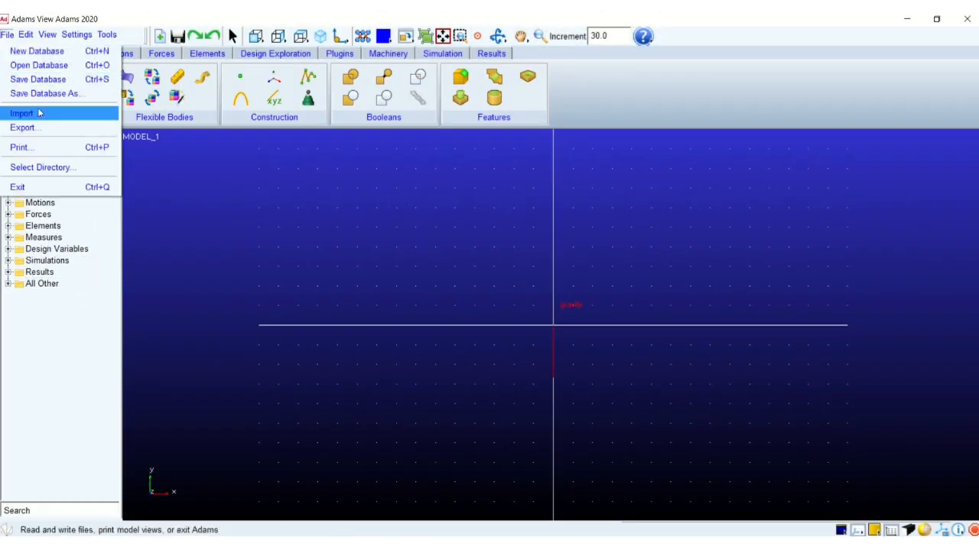
{"action": "left_click", "coordinate": [22, 113]}
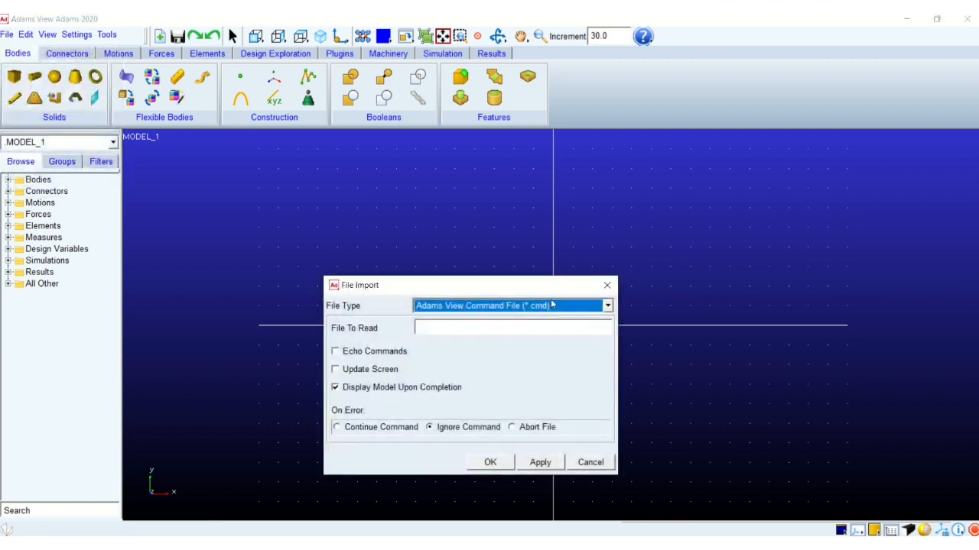
{"action": "left_click", "coordinate": [605, 305]}
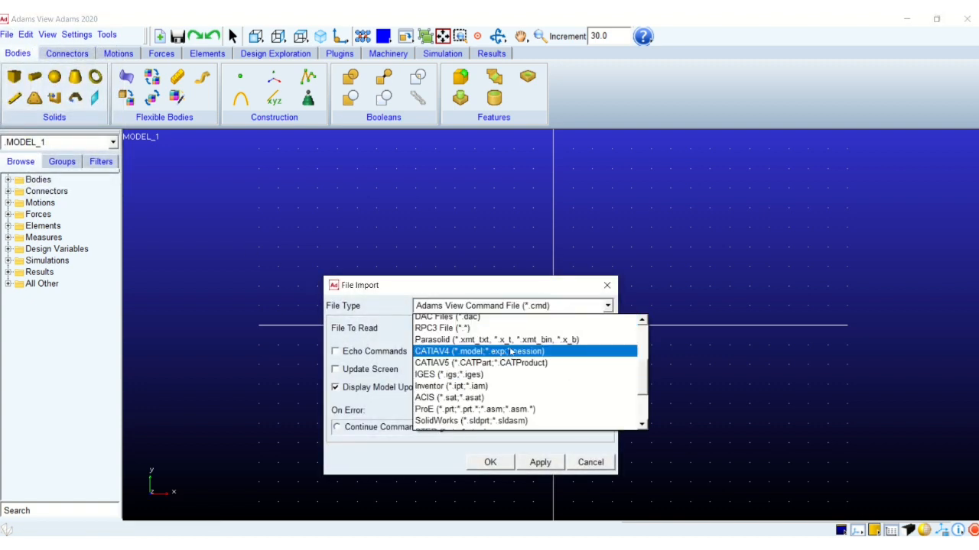
{"action": "left_click", "coordinate": [497, 339]}
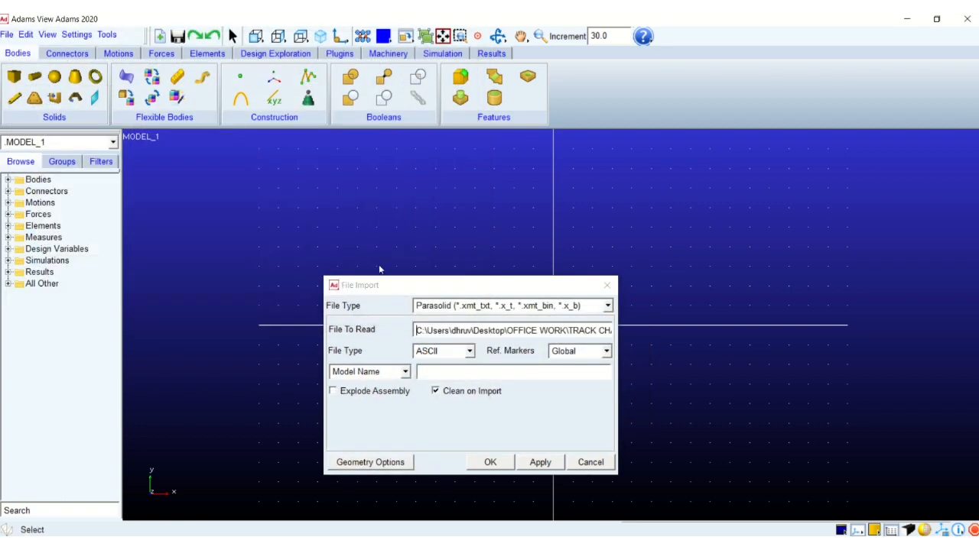
{"action": "left_click", "coordinate": [404, 372]}
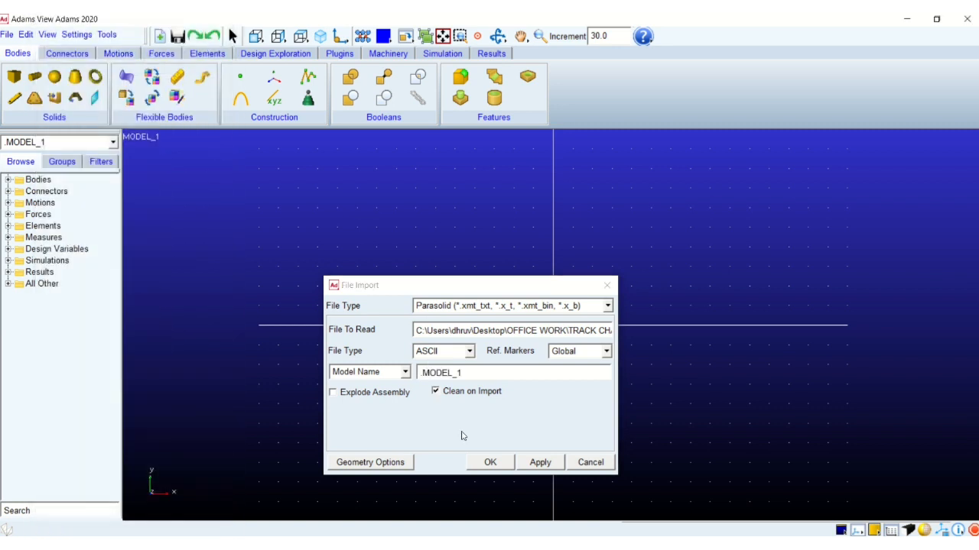
{"action": "left_click", "coordinate": [370, 462]}
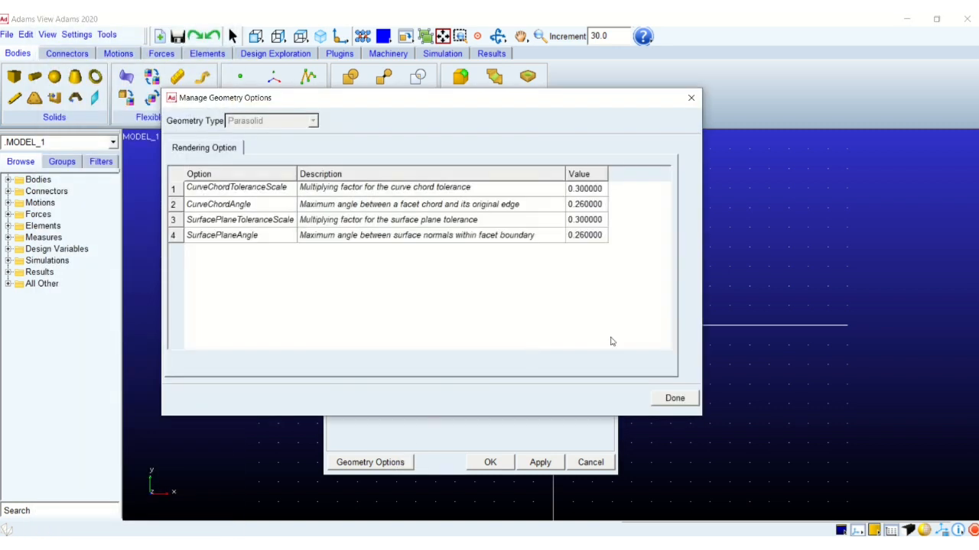
{"action": "left_click", "coordinate": [673, 398]}
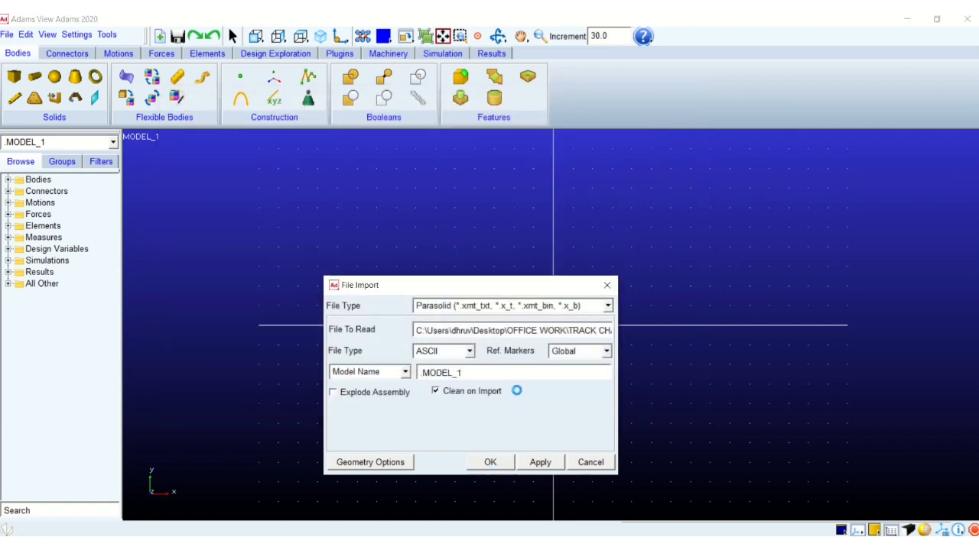
Confirm the Parasolid import and view the new bodies PART2–PART5 in 3D.
{"action": "left_click", "coordinate": [489, 462]}
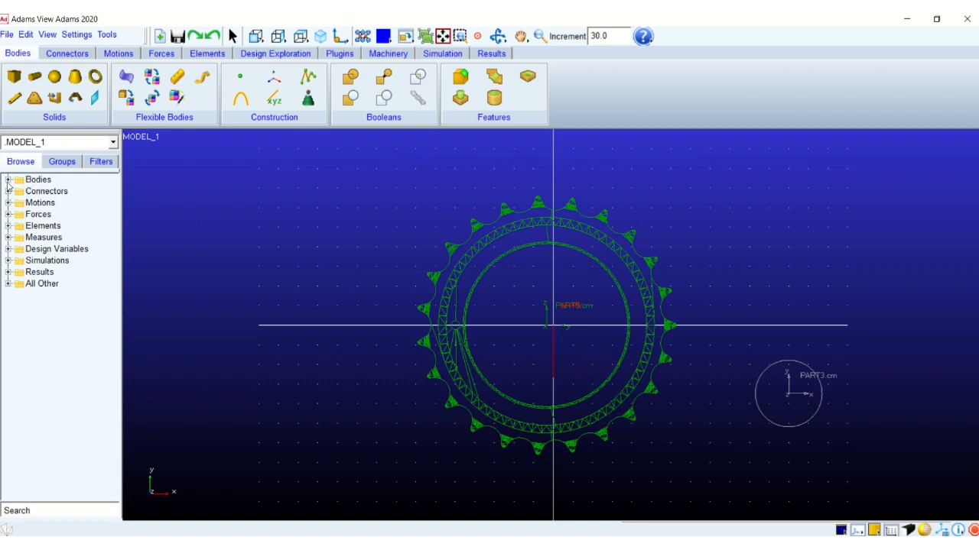
{"action": "left_click", "coordinate": [8, 179]}
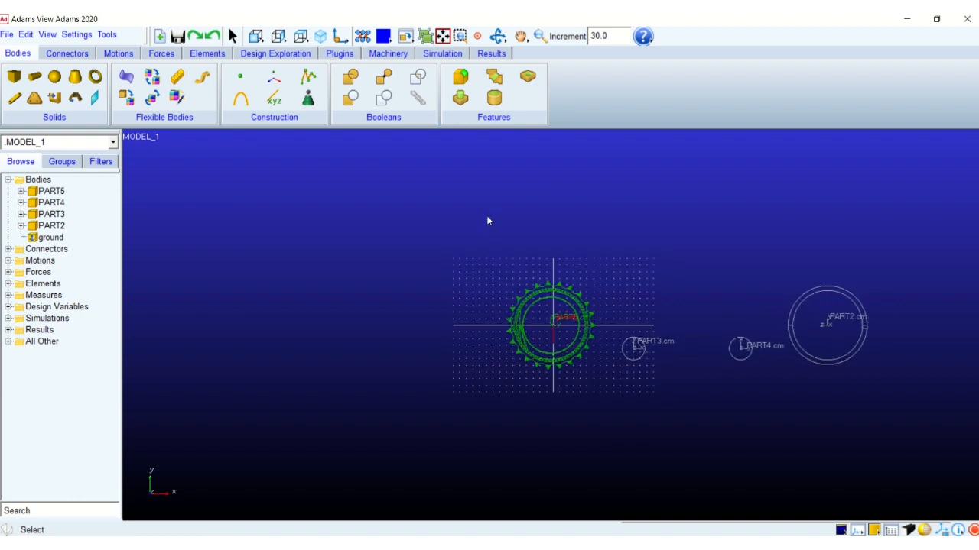
{"action": "left_click_drag", "start_coordinate": [490, 221], "coordinate": [593, 364]}
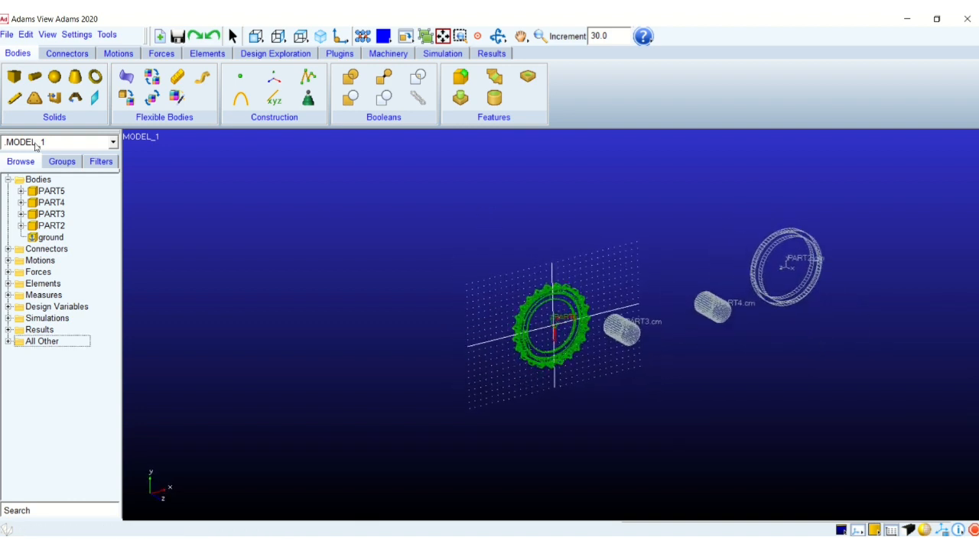
Select PART3 and PART5 alternately, then expand PART2 and PART3 to inspect their contents.
{"action": "left_click", "coordinate": [51, 214]}
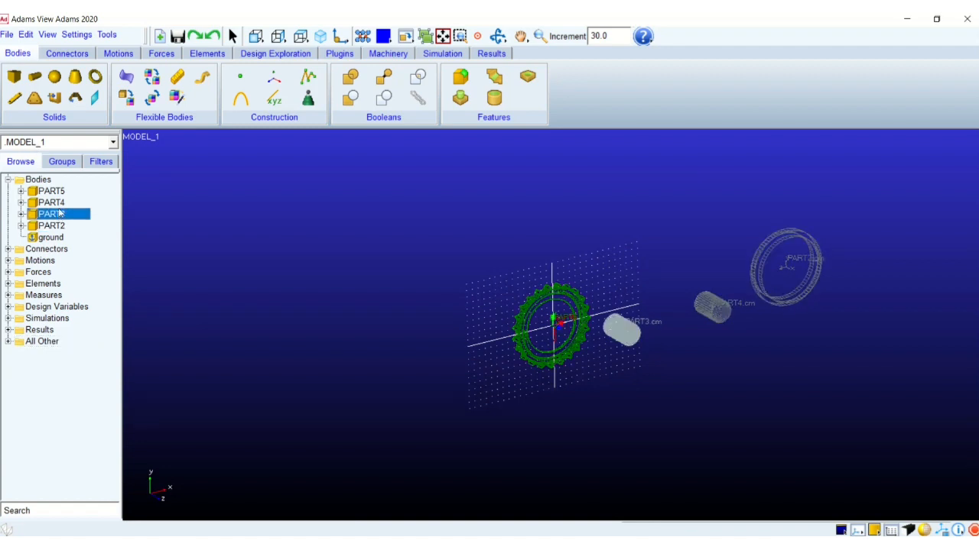
{"action": "left_click", "coordinate": [52, 190]}
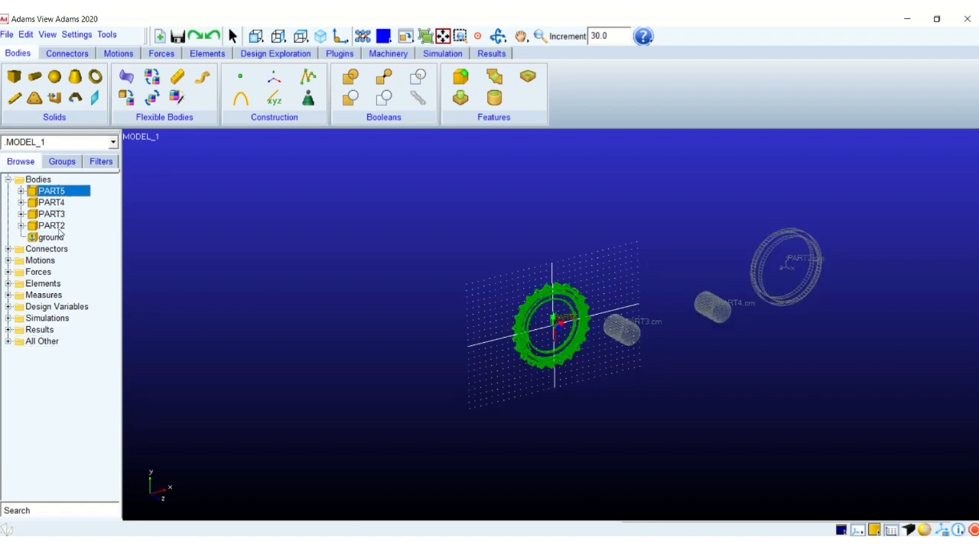
{"action": "left_click", "coordinate": [52, 214]}
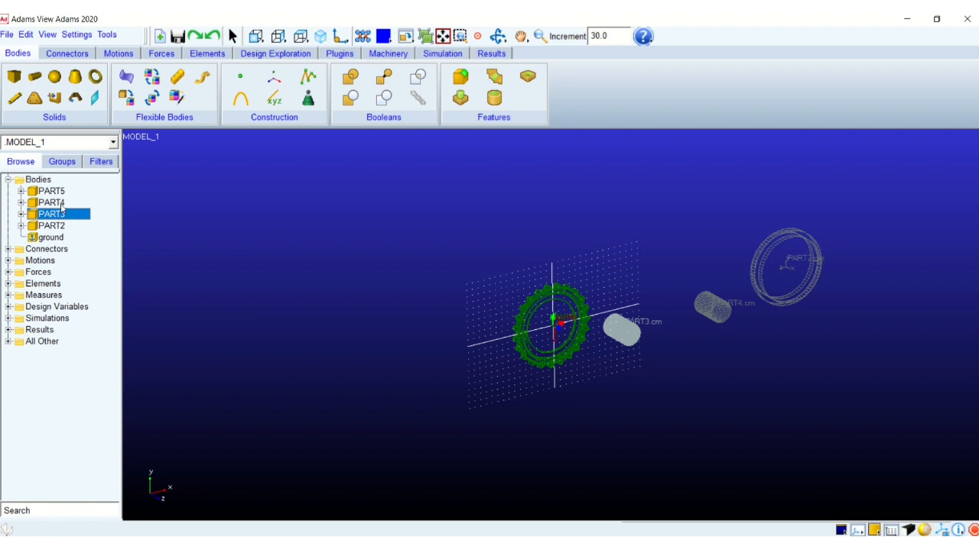
{"action": "left_click", "coordinate": [51, 190]}
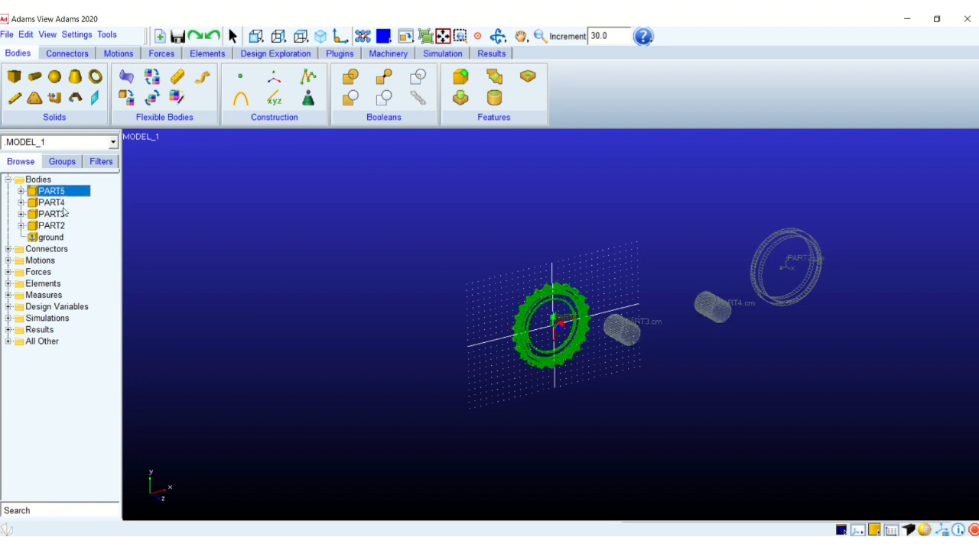
{"action": "left_click", "coordinate": [21, 227]}
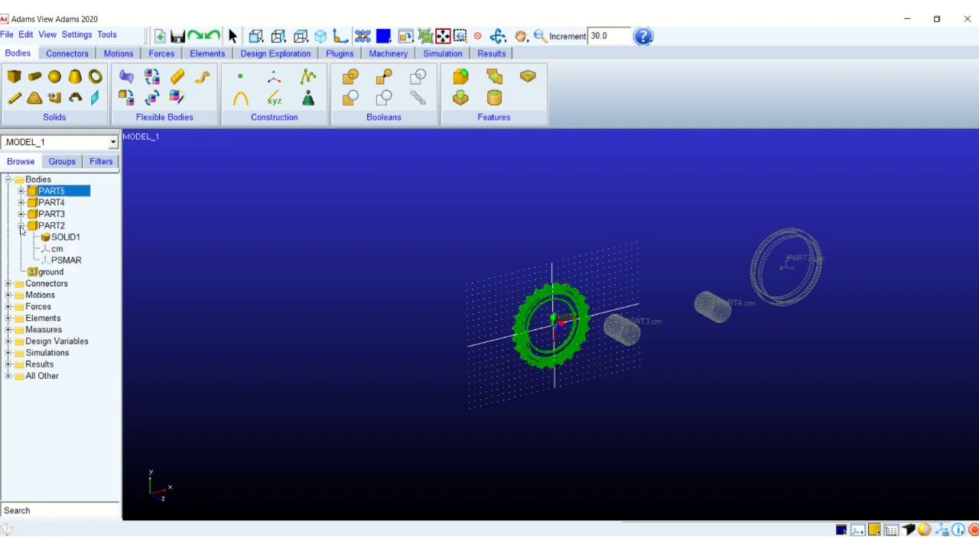
{"action": "left_click", "coordinate": [21, 215]}
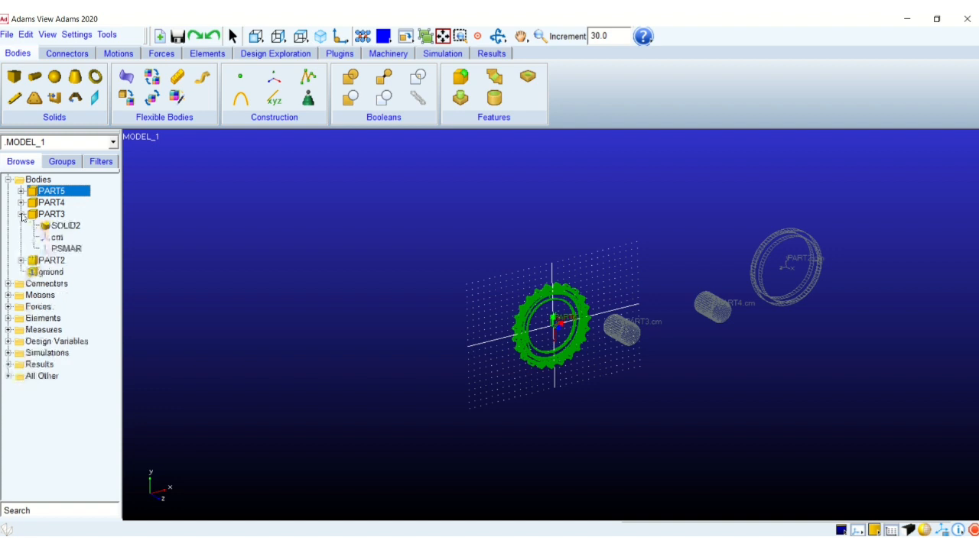
{"action": "left_click", "coordinate": [21, 214]}
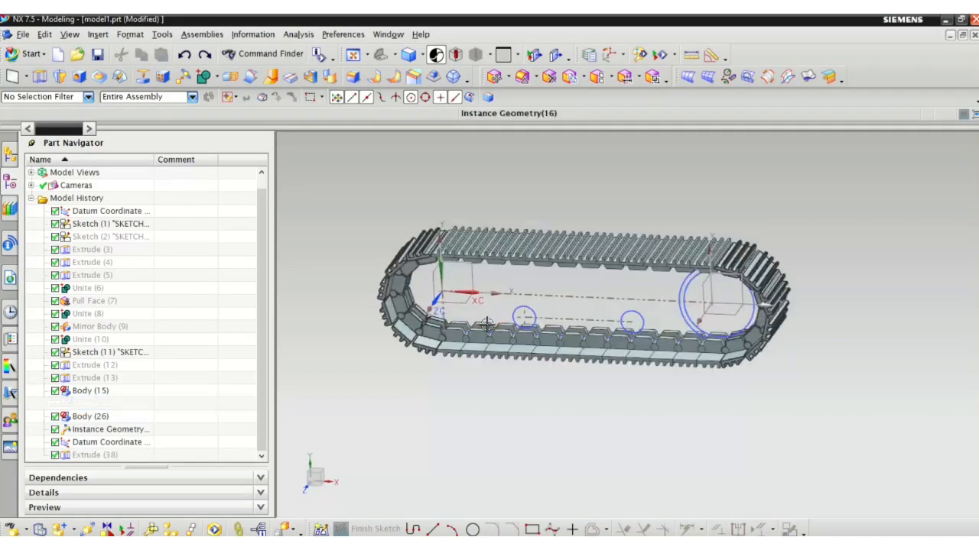
Start a Parasolid export in NX 7.5 with the track solids selected.
{"action": "left_click", "coordinate": [23, 34]}
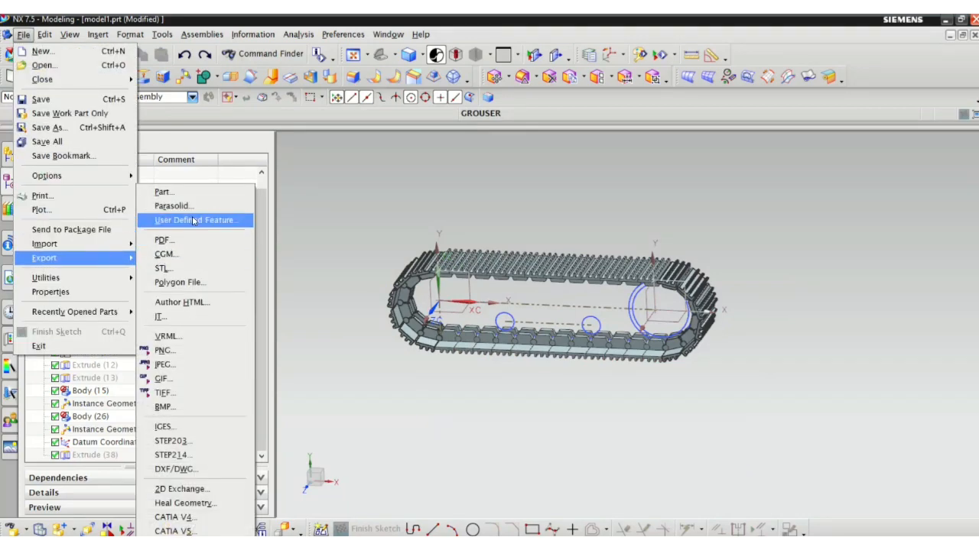
{"action": "left_click", "coordinate": [173, 204]}
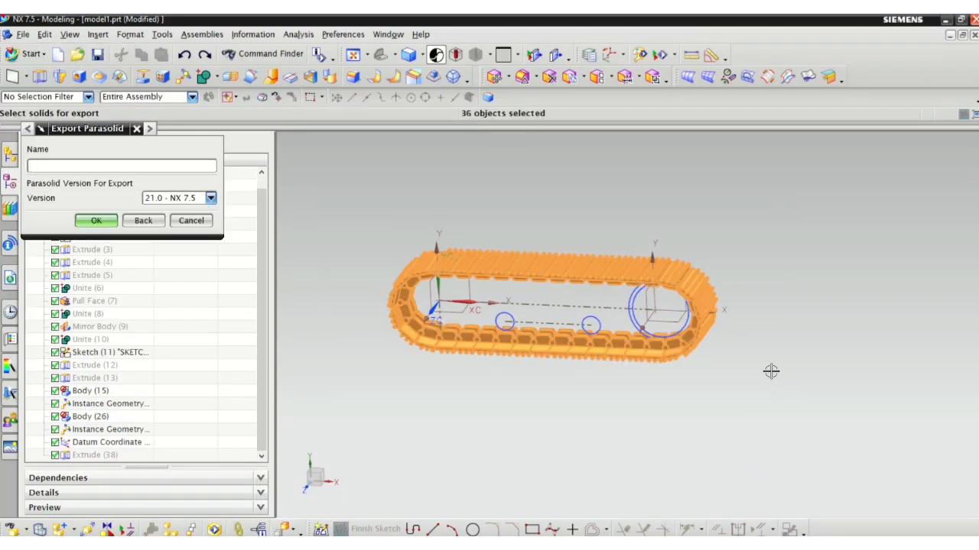
{"action": "left_click", "coordinate": [94, 220]}
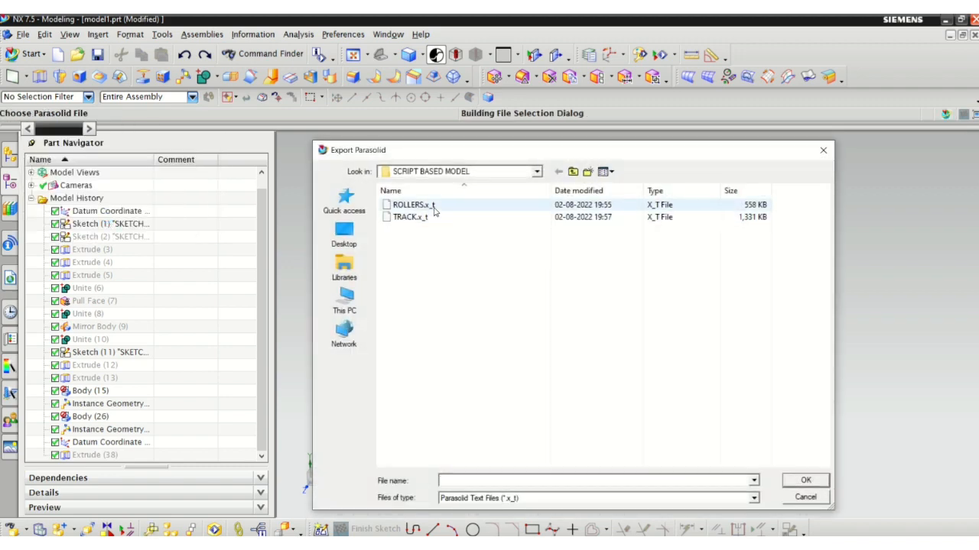
{"action": "mouse_move", "coordinate": [410, 217]}
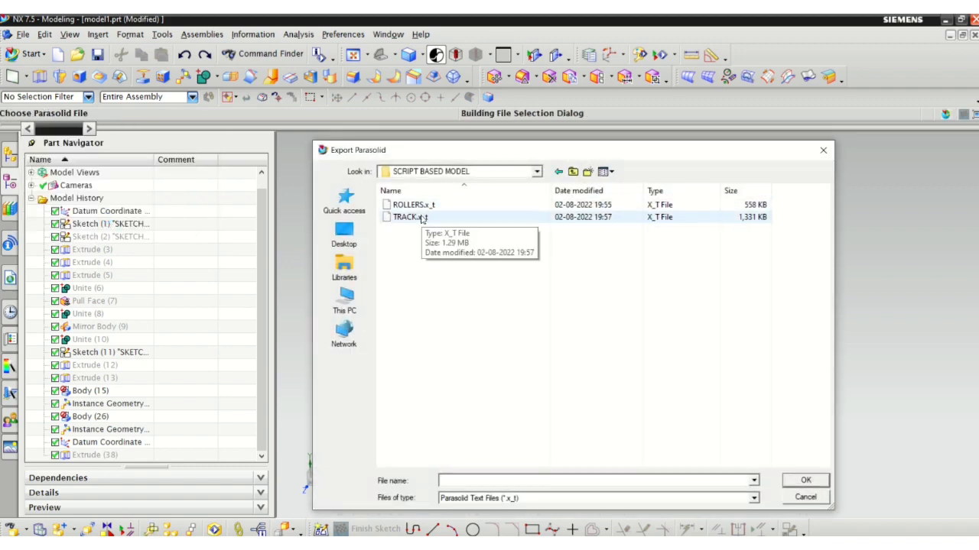
Target the TRACK file, dismiss the file-not-found warning and export the track as TRACK1.
{"action": "left_click", "coordinate": [410, 217]}
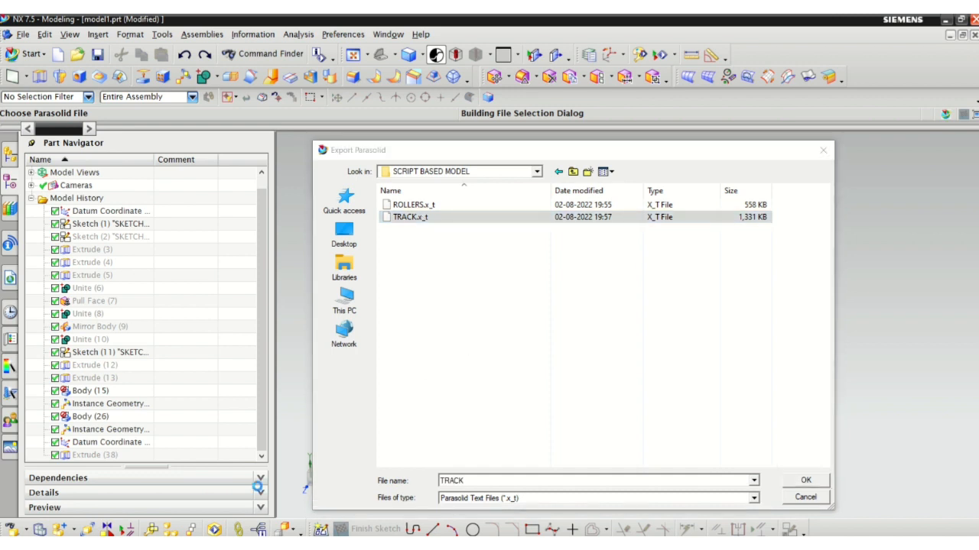
{"action": "left_click", "coordinate": [804, 481]}
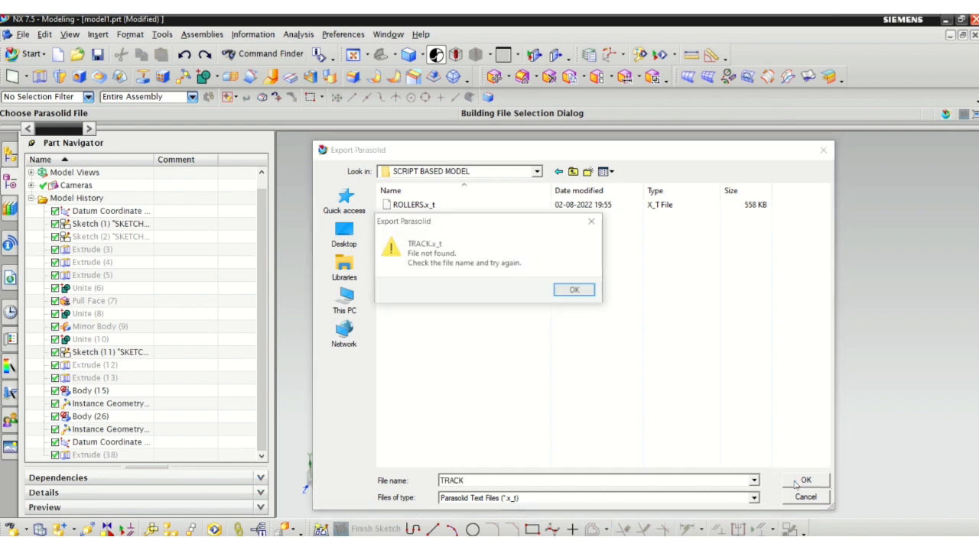
{"action": "left_click", "coordinate": [573, 289]}
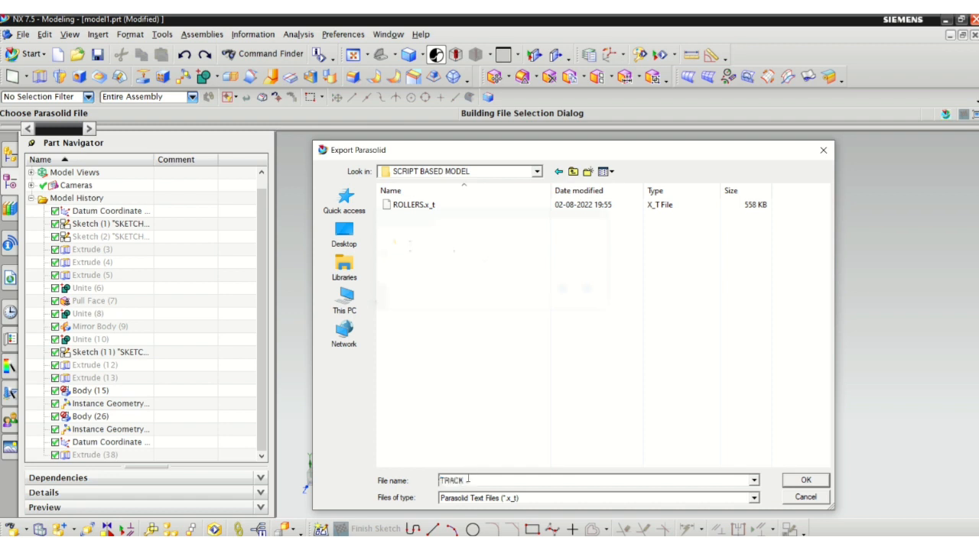
{"action": "type", "text": "1"}
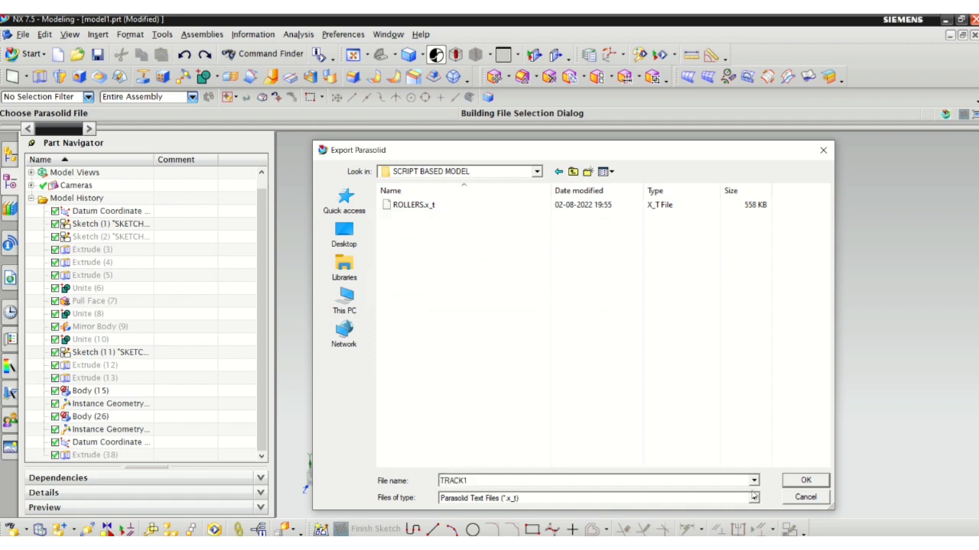
{"action": "left_click", "coordinate": [805, 480]}
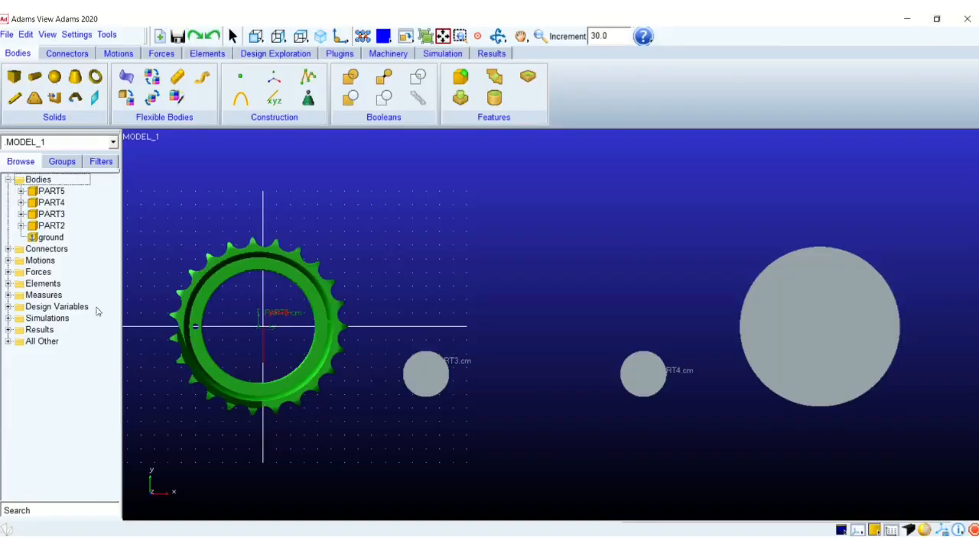
Import the TRACK1 Parasolid file so the track link chain wraps around the sprocket and wheels.
{"action": "left_click", "coordinate": [7, 34]}
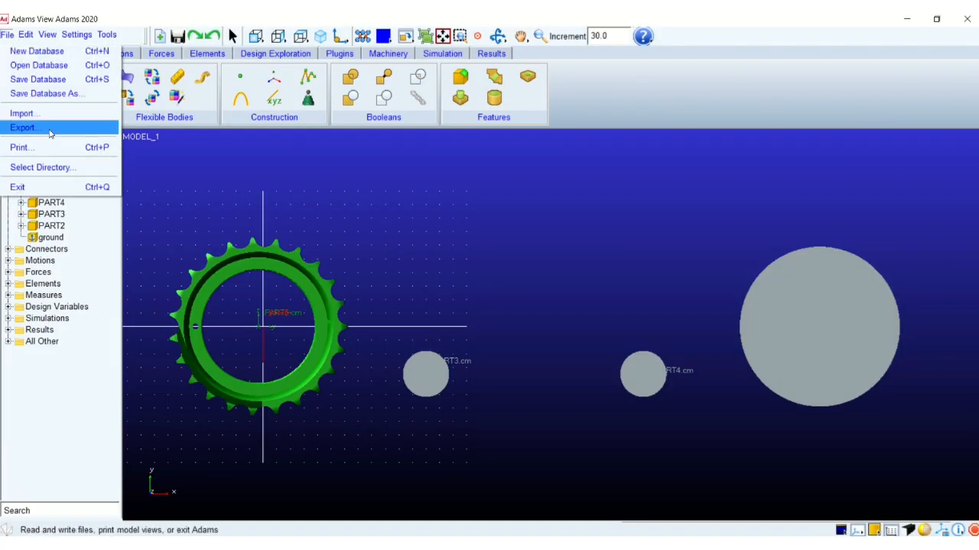
{"action": "left_click", "coordinate": [25, 114]}
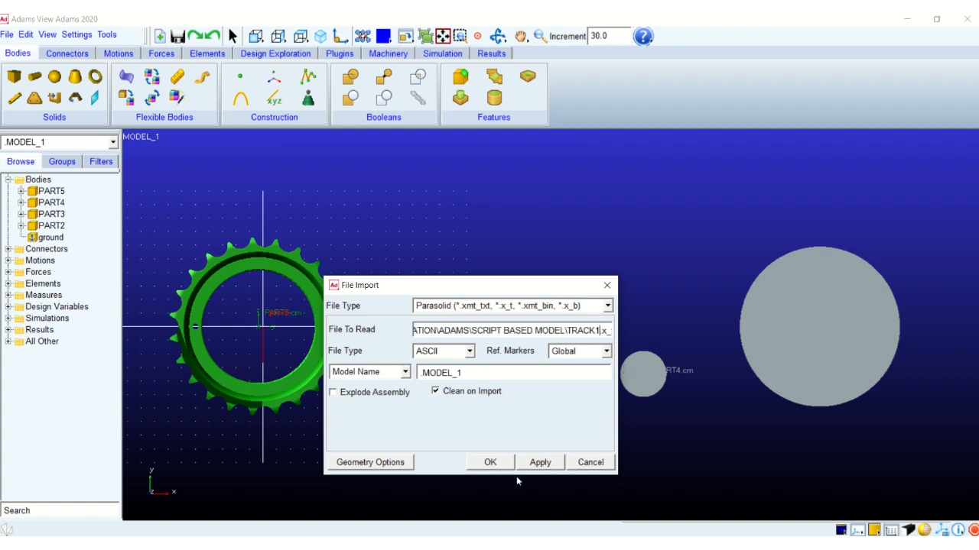
{"action": "left_click", "coordinate": [489, 462]}
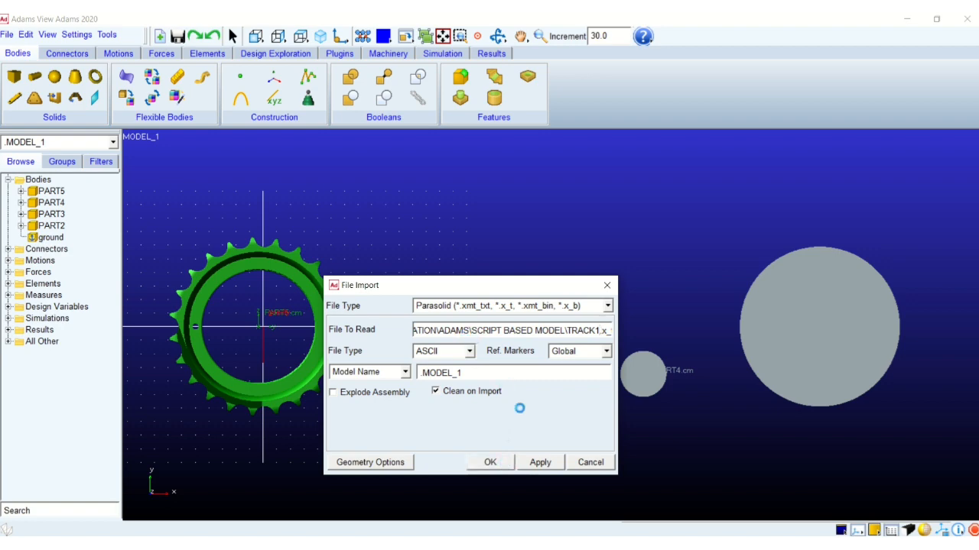
{"action": "left_click", "coordinate": [489, 462]}
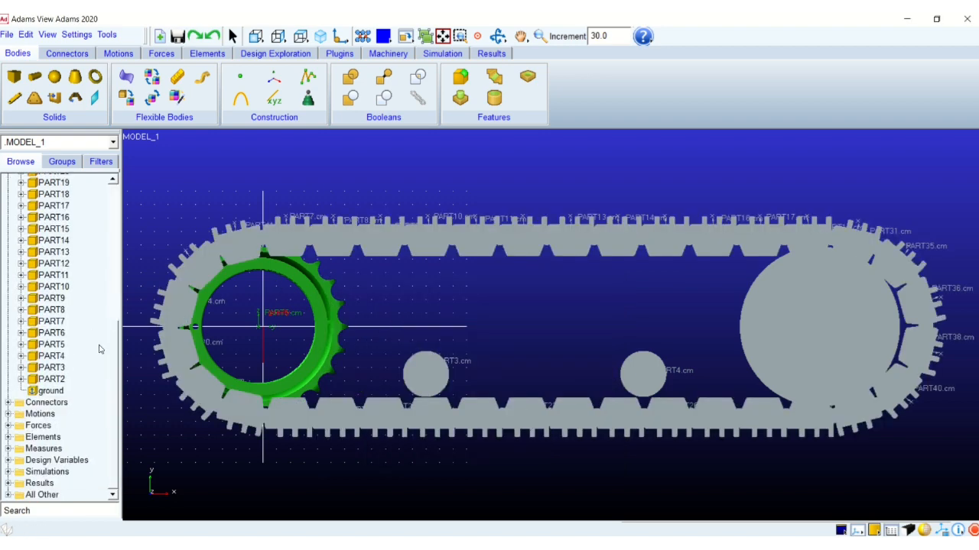
{"action": "left_click", "coordinate": [50, 333]}
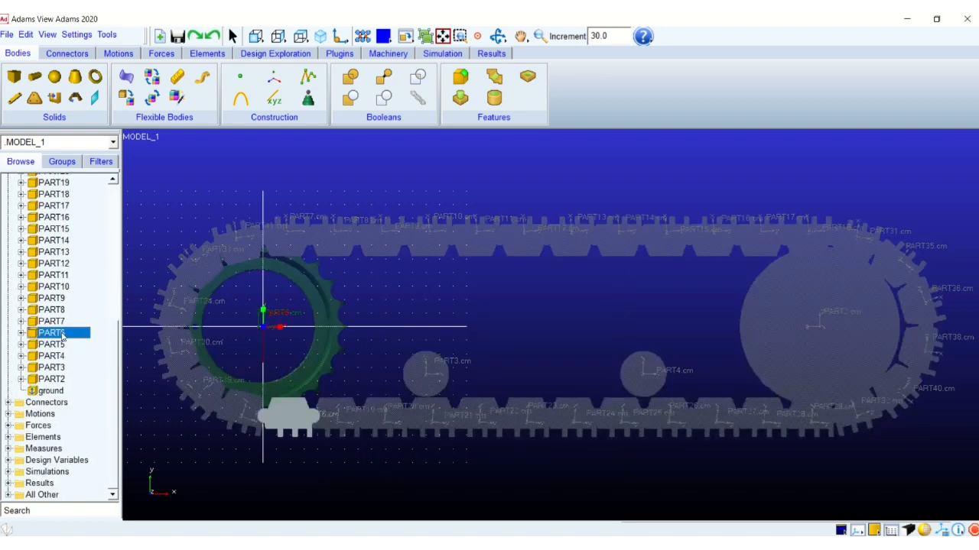
{"action": "left_click", "coordinate": [54, 263]}
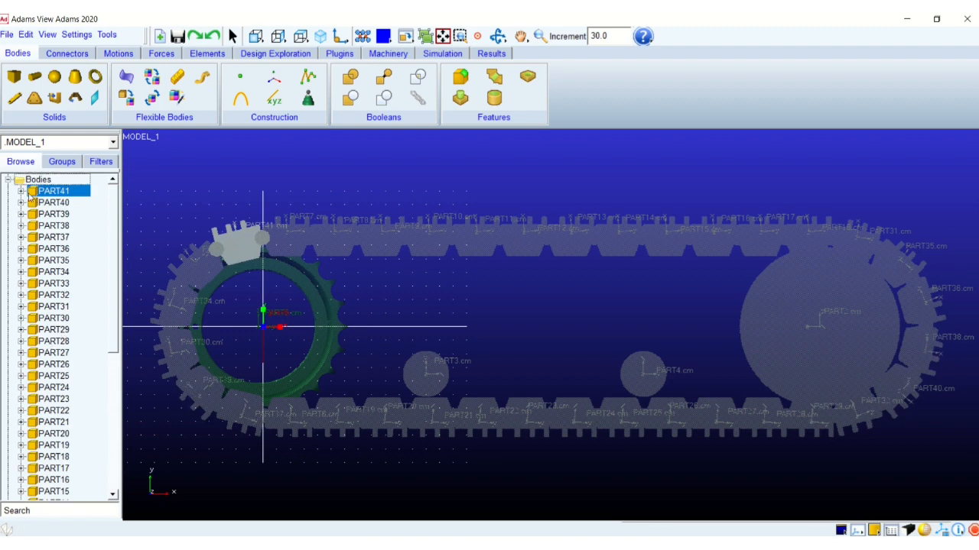
{"action": "left_click", "coordinate": [21, 189]}
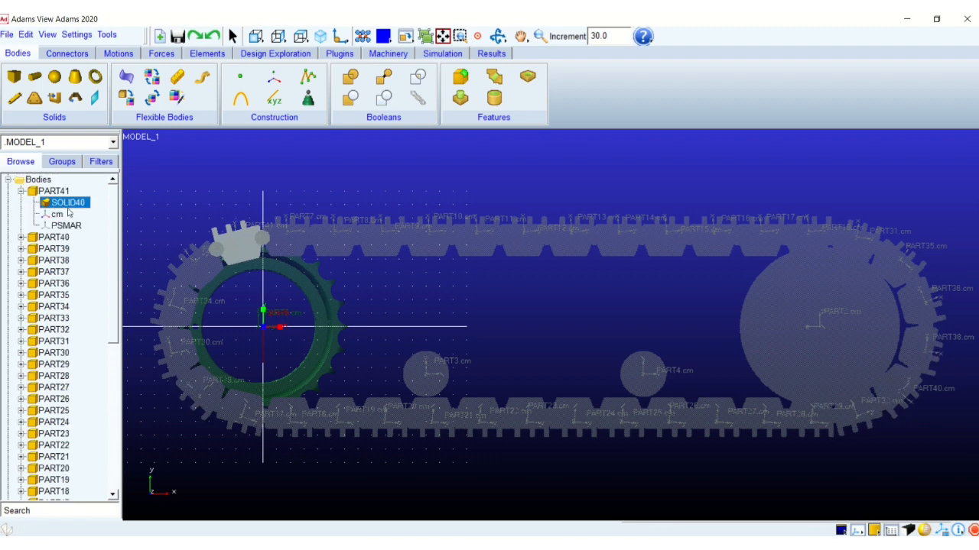
{"action": "left_click", "coordinate": [52, 191]}
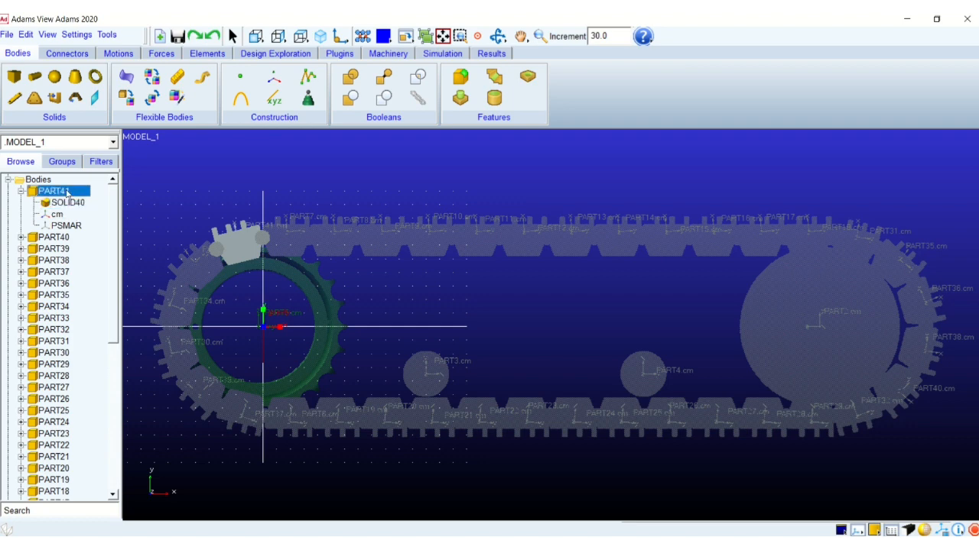
{"action": "left_click", "coordinate": [21, 191]}
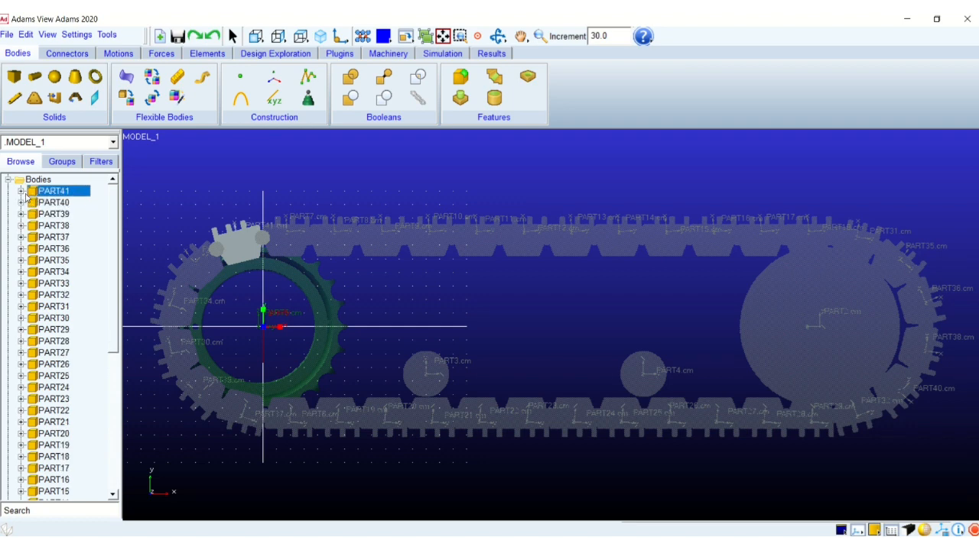
{"action": "scroll", "scroll_direction": "down", "scroll_amount": 3}
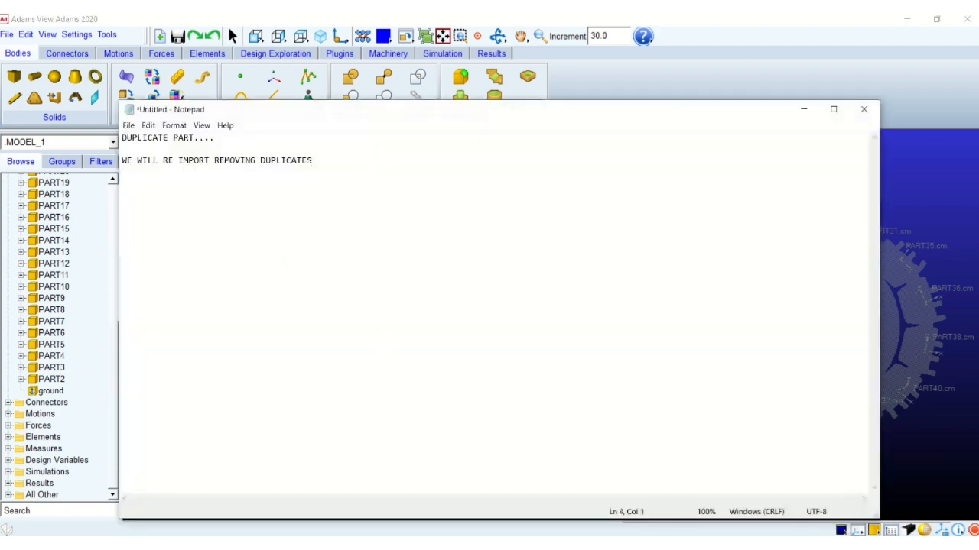
Note in Notepad the duplicate part and the plan to re-import the track without duplicates.
{"action": "type", "text": "FO"}
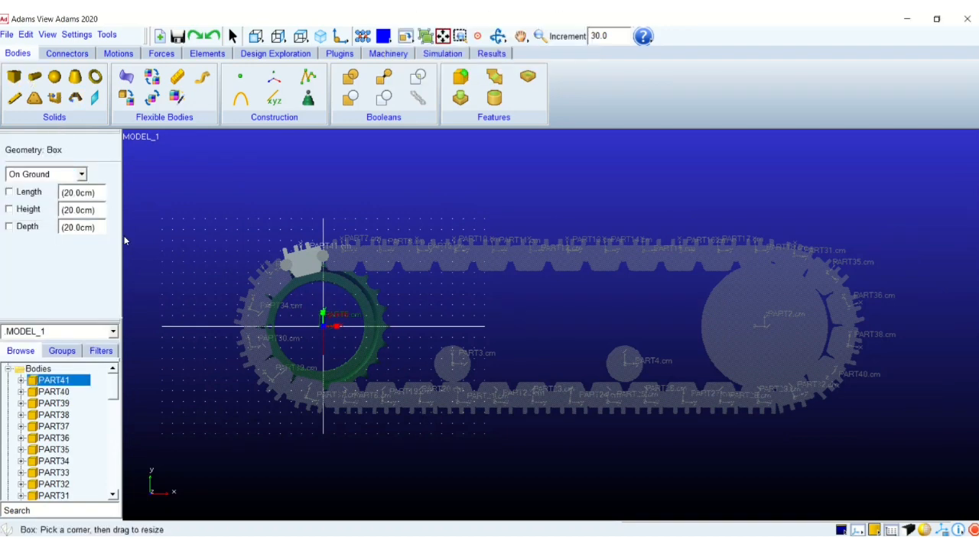
{"action": "mouse_move", "coordinate": [288, 419]}
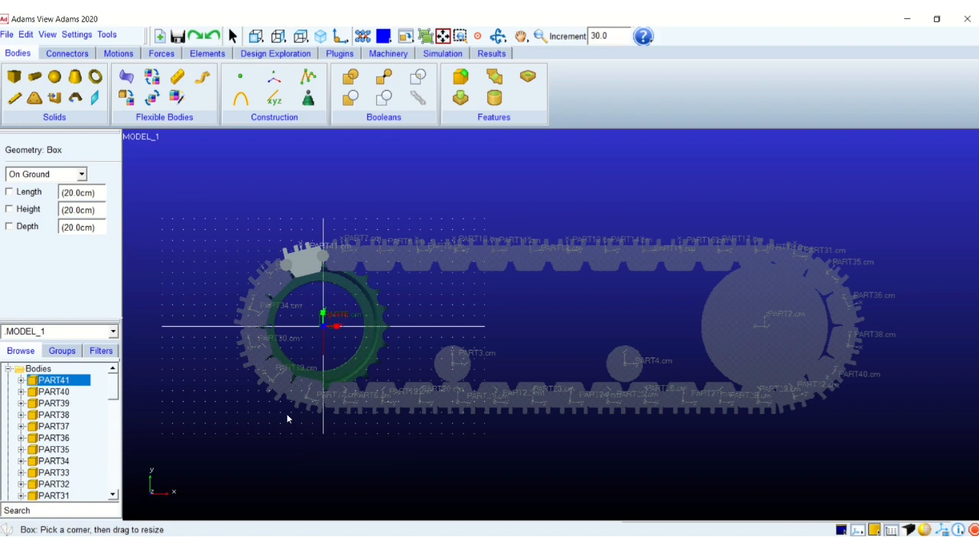
{"action": "mouse_move", "coordinate": [289, 425]}
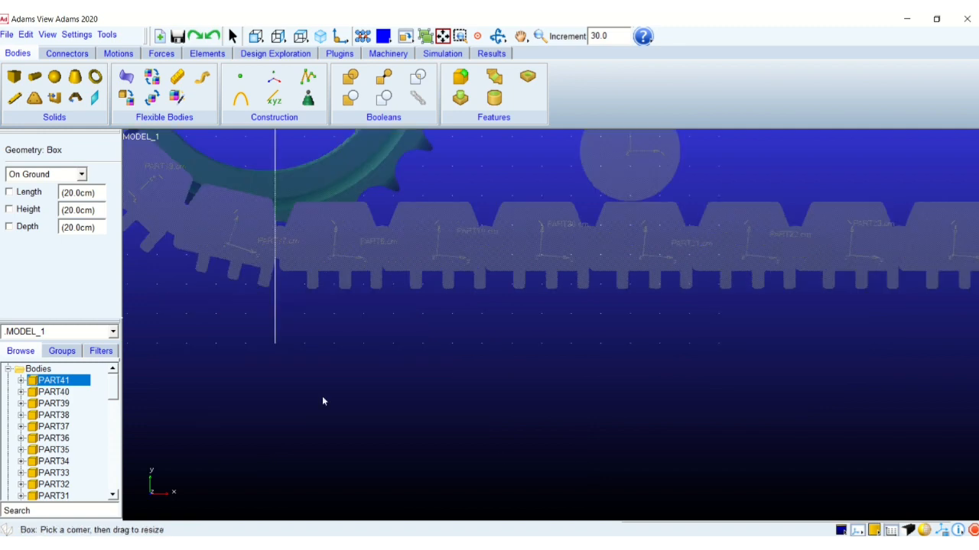
{"action": "mouse_move", "coordinate": [241, 300]}
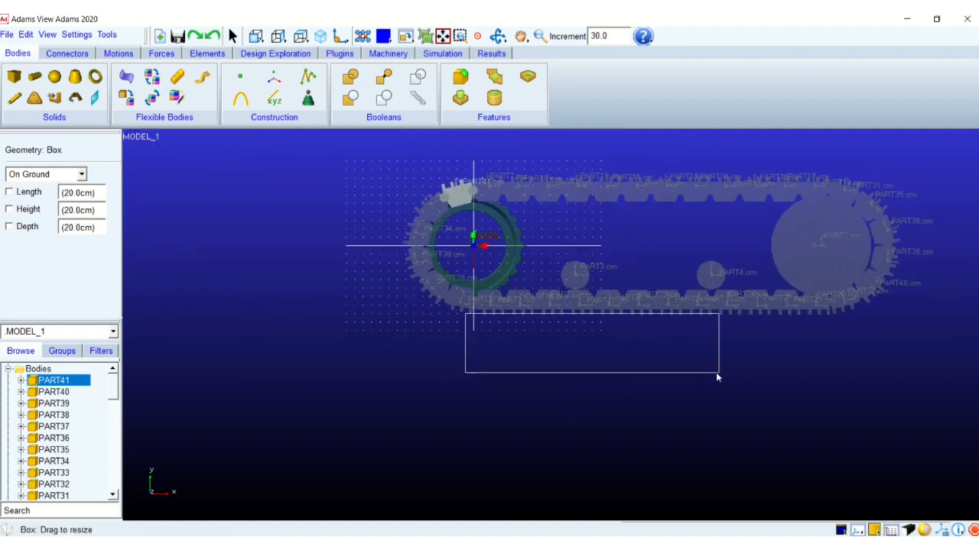
Draw a long On Ground box beneath the track assembly as a base.
{"action": "left_click_drag", "start_coordinate": [718, 376], "coordinate": [880, 364]}
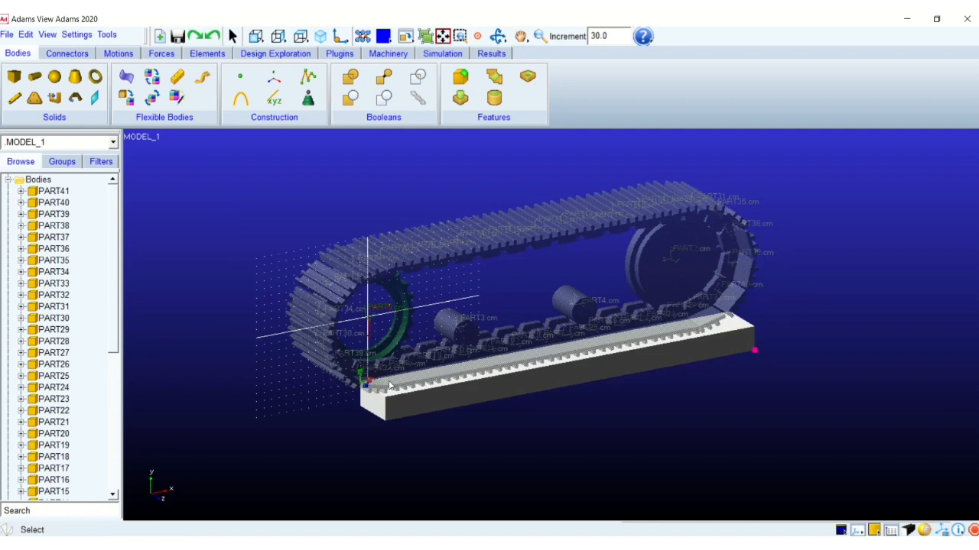
{"action": "mouse_move", "coordinate": [28, 197]}
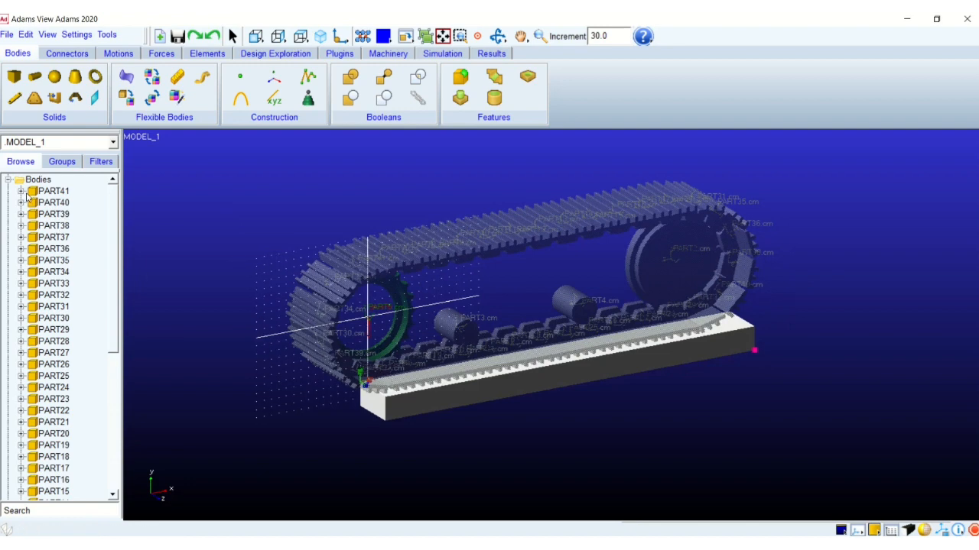
Relocate the ground box's MARKER_1 to -5000, -410, -3000 and apply it.
{"action": "scroll", "scroll_direction": "down", "scroll_amount": 3}
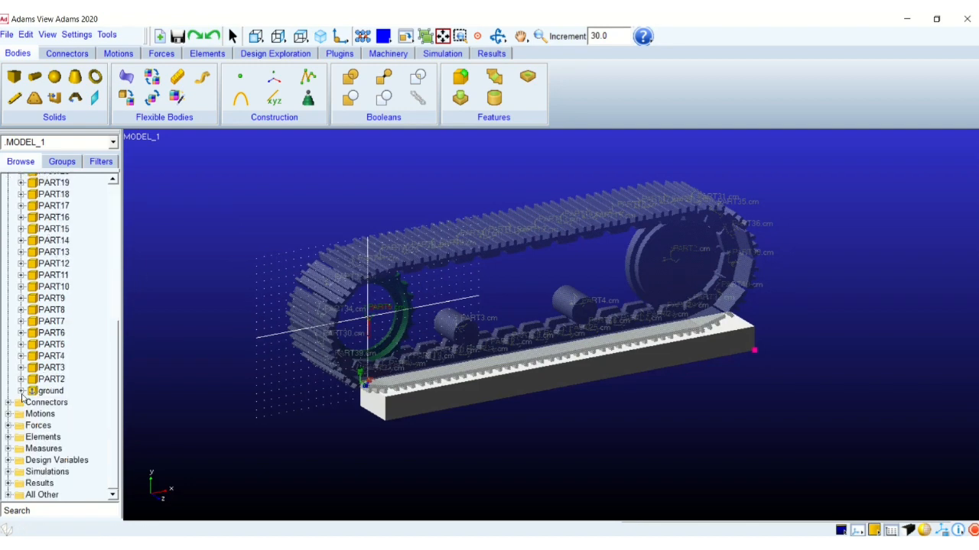
{"action": "left_click", "coordinate": [23, 367]}
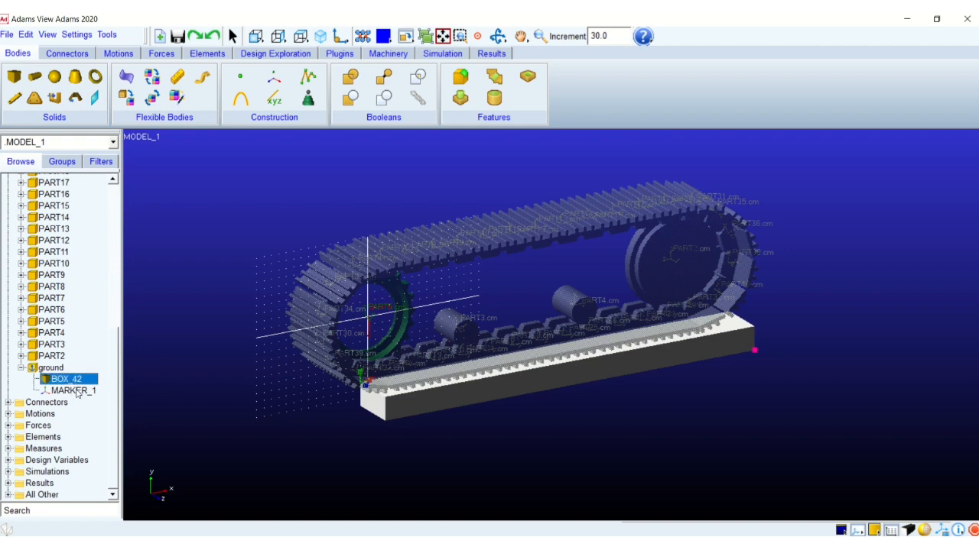
{"action": "left_click", "coordinate": [73, 391]}
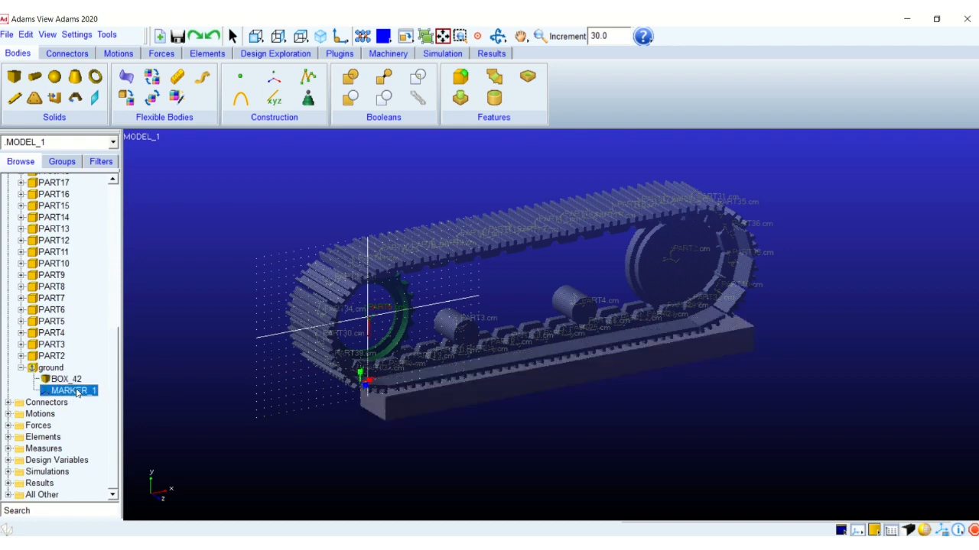
{"action": "double_click", "coordinate": [67, 391]}
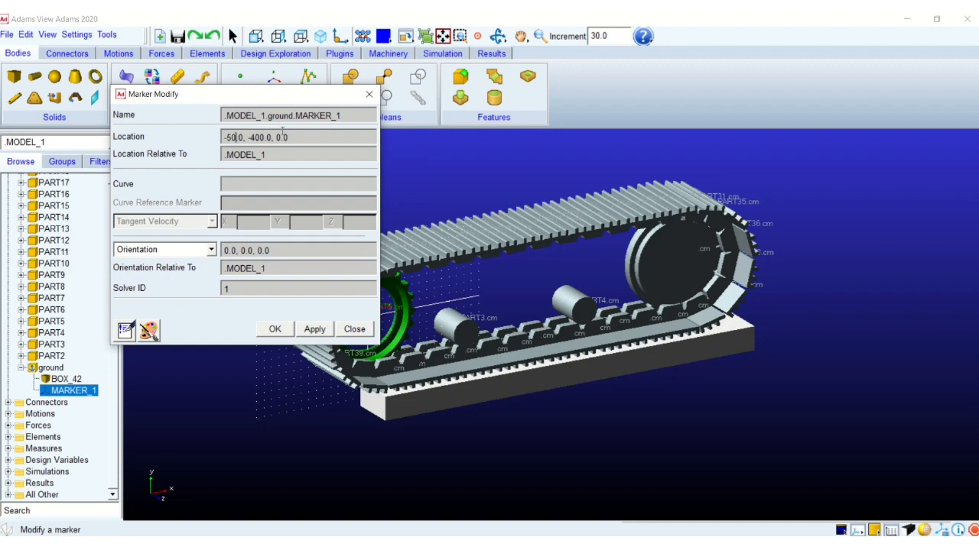
{"action": "type", "text": "0"}
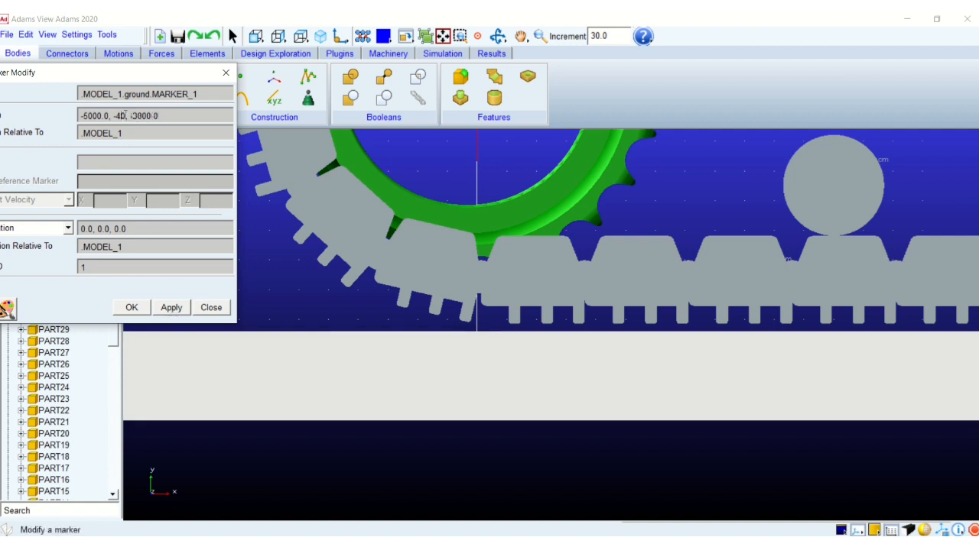
{"action": "left_click", "coordinate": [171, 308]}
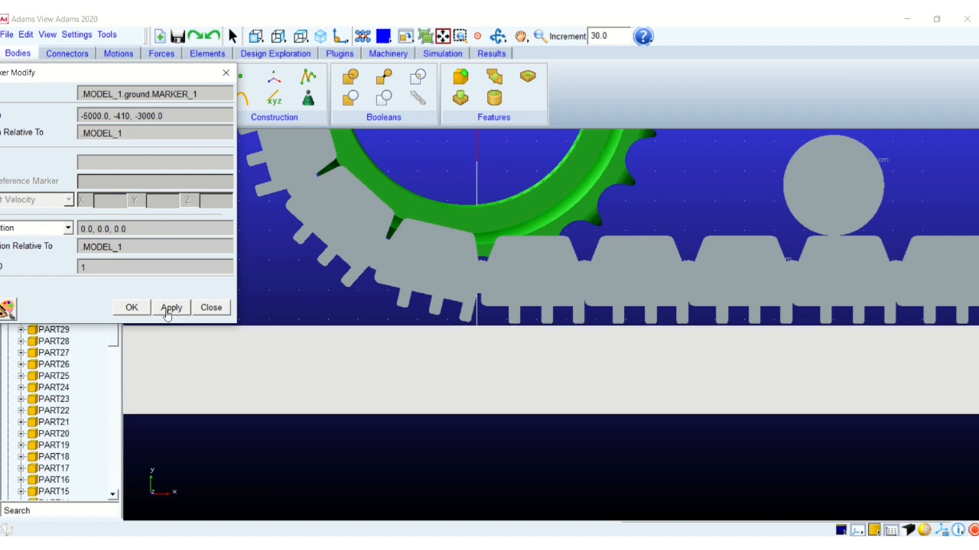
{"action": "left_click", "coordinate": [211, 306]}
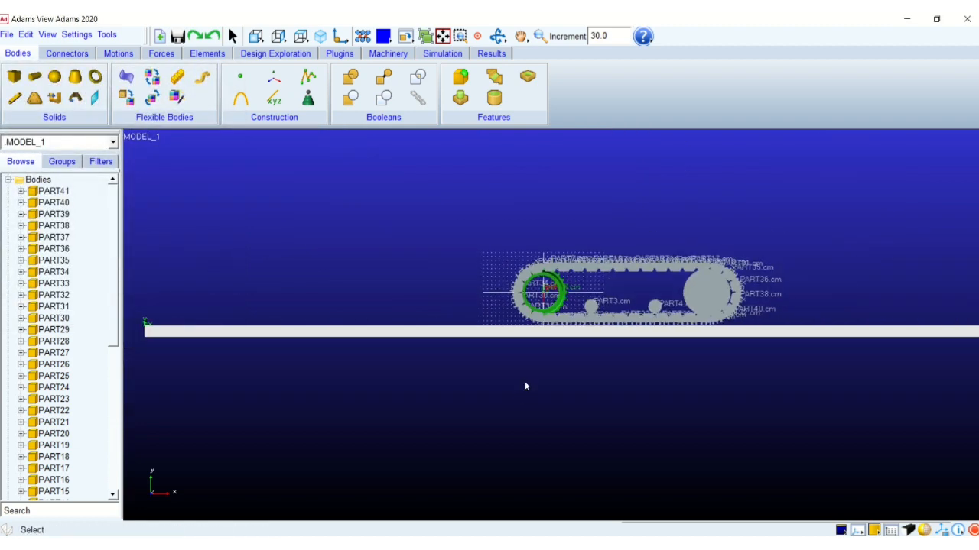
Orbit around the track on the ground slab and inspect MARKER_1 under BOX_42.
{"action": "left_click_drag", "start_coordinate": [526, 385], "coordinate": [615, 447]}
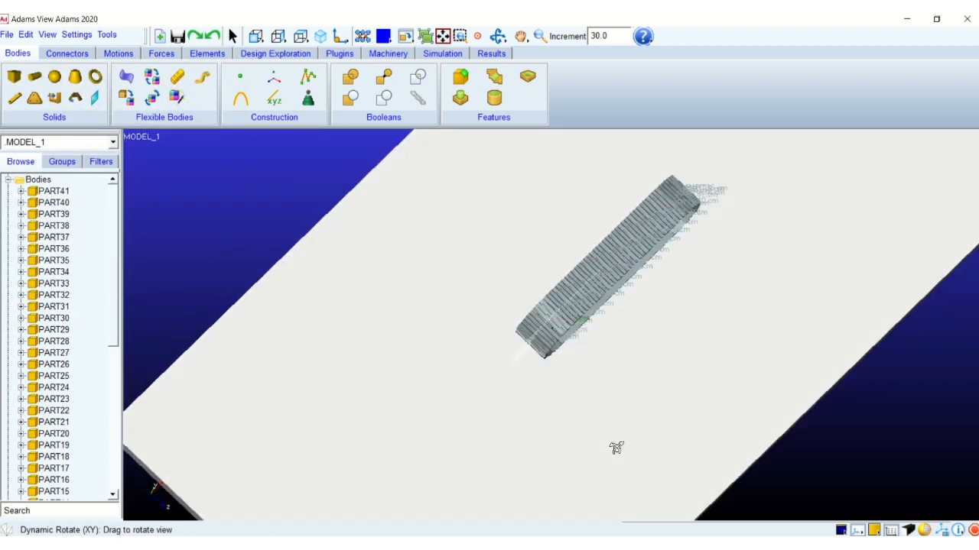
{"action": "left_click_drag", "start_coordinate": [616, 448], "coordinate": [550, 407]}
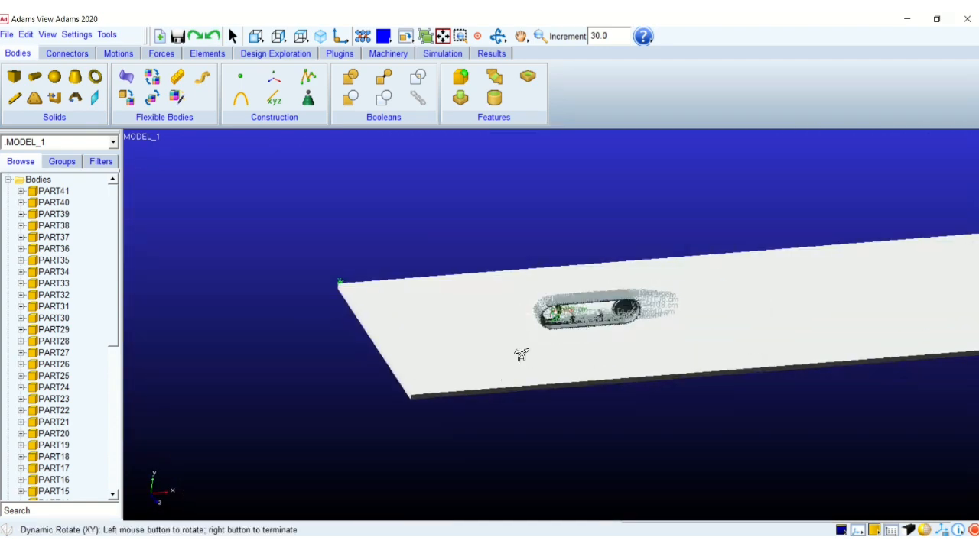
{"action": "left_click_drag", "start_coordinate": [520, 355], "coordinate": [504, 351]}
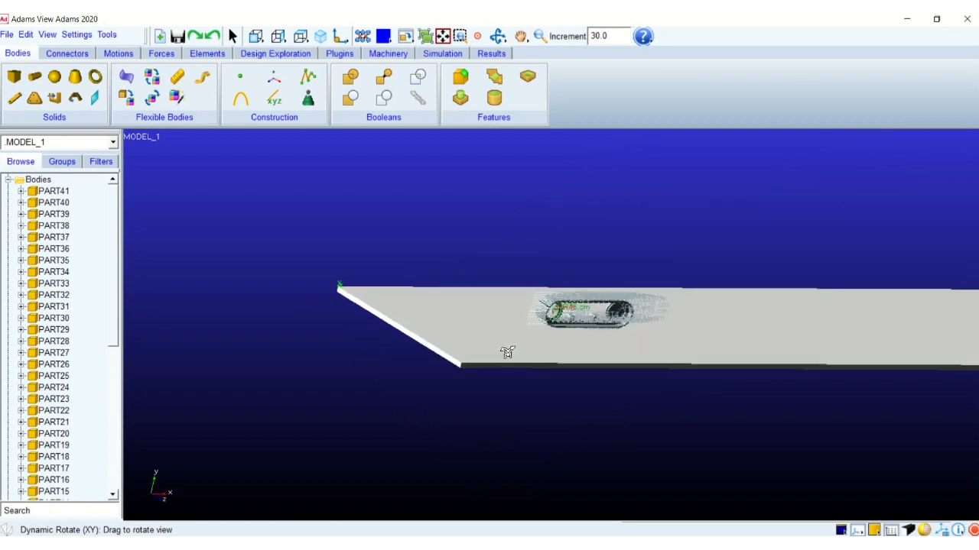
{"action": "left_click_drag", "start_coordinate": [508, 351], "coordinate": [488, 405]}
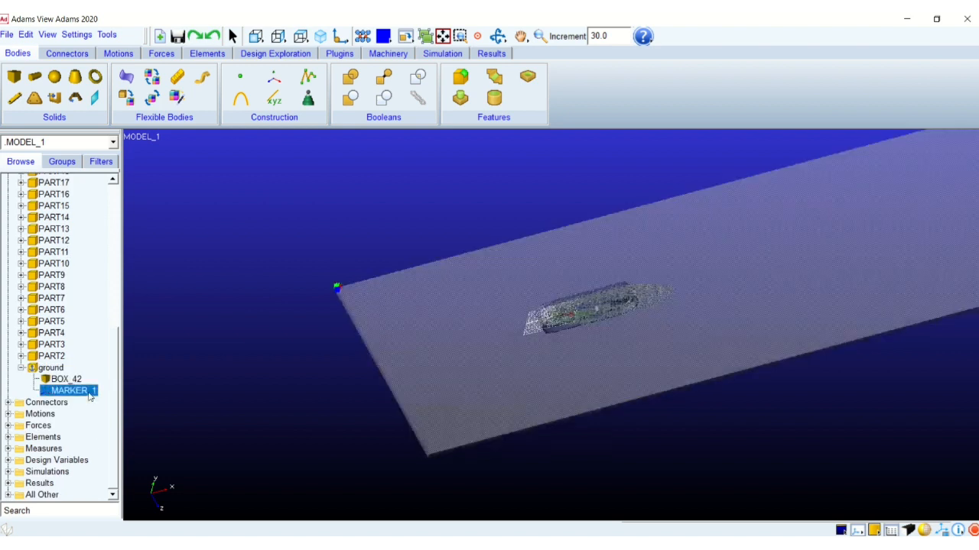
{"action": "double_click", "coordinate": [68, 392]}
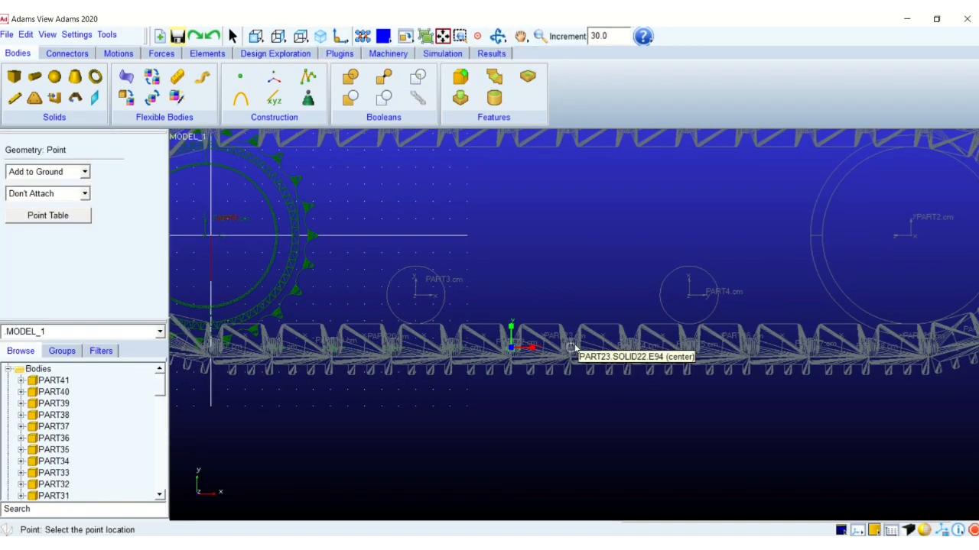
Place ground points at the link centres of PART23, PART27 and a link at the sprocket.
{"action": "left_click", "coordinate": [239, 76]}
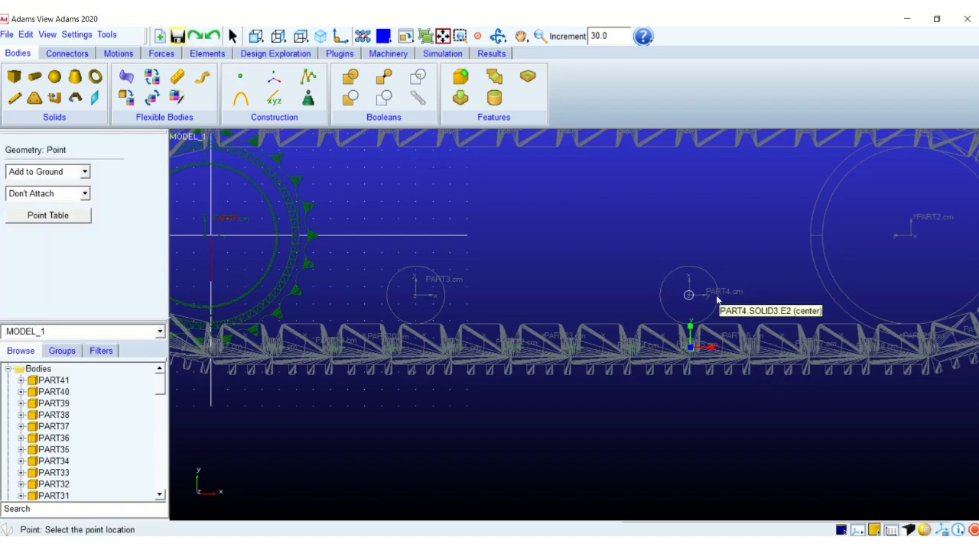
{"action": "mouse_move", "coordinate": [759, 340]}
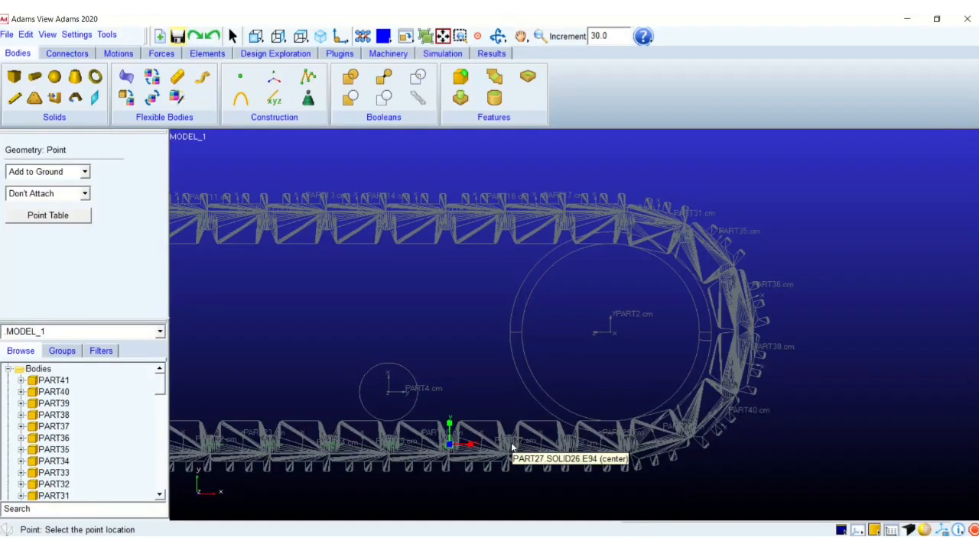
{"action": "mouse_move", "coordinate": [579, 382]}
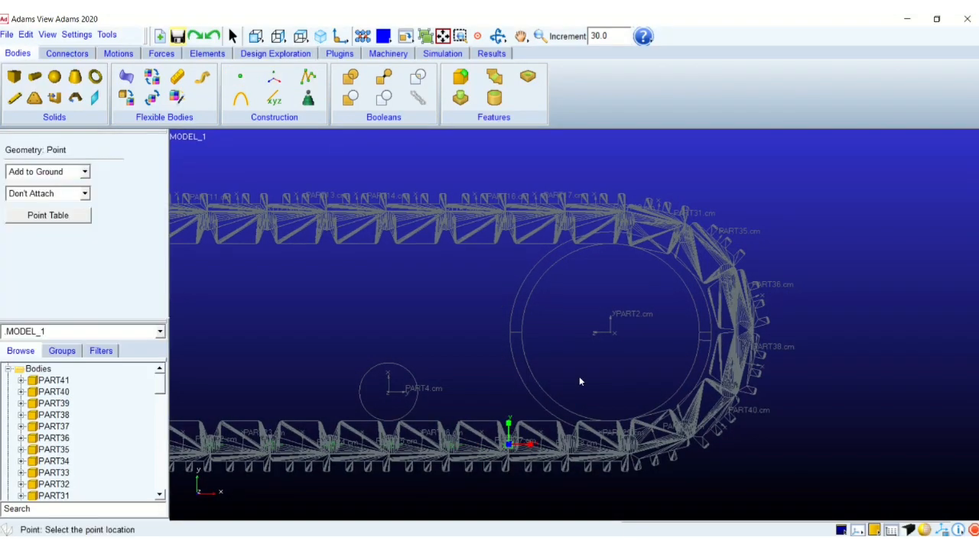
{"action": "left_click", "coordinate": [242, 77]}
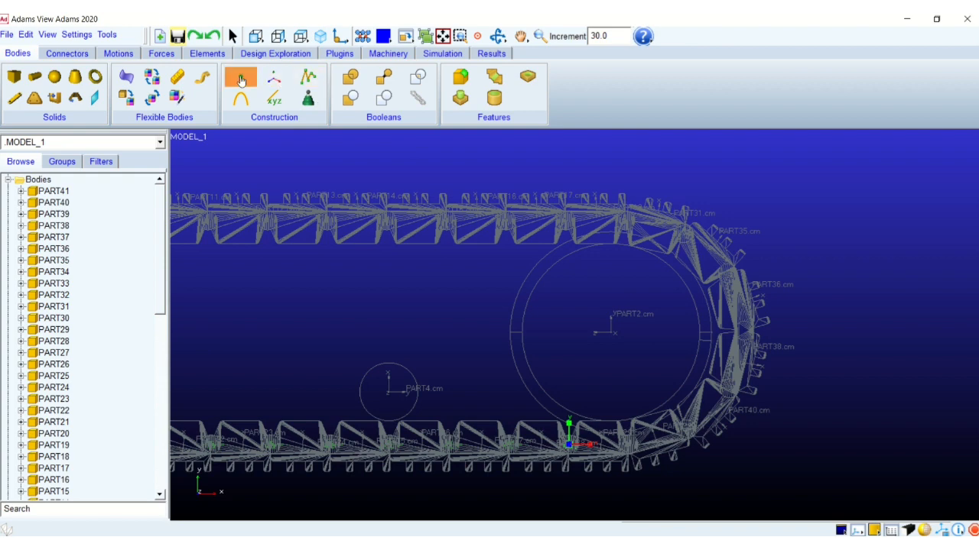
{"action": "left_click", "coordinate": [240, 76]}
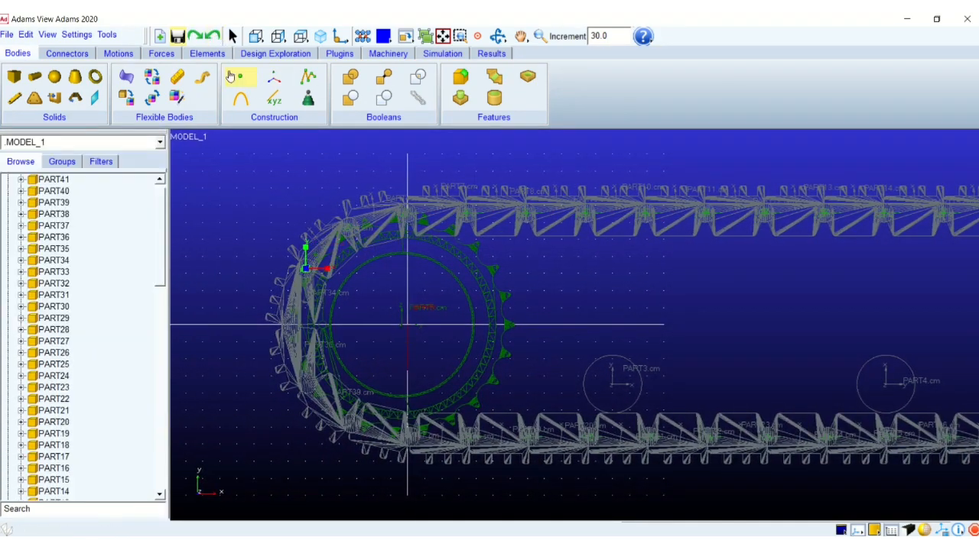
{"action": "left_click", "coordinate": [239, 77]}
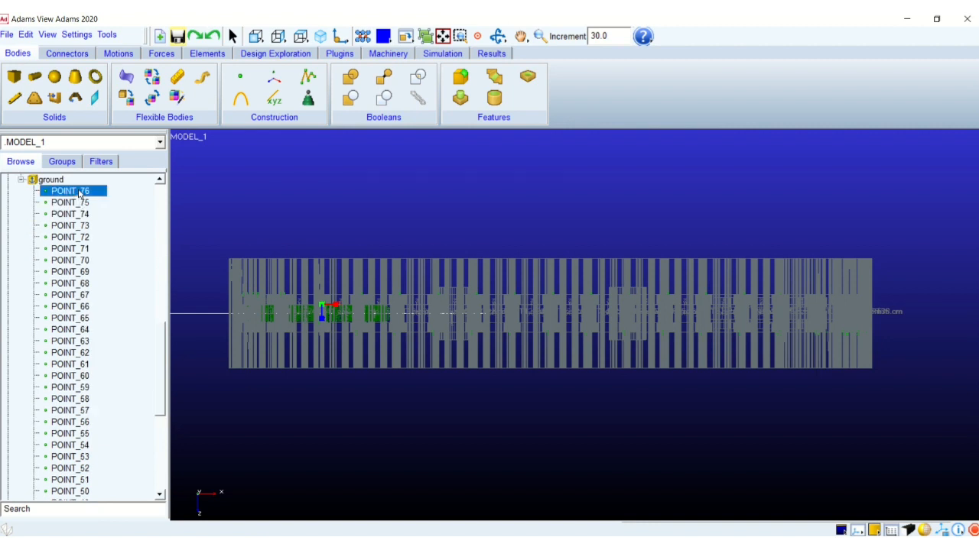
{"action": "left_click", "coordinate": [70, 202]}
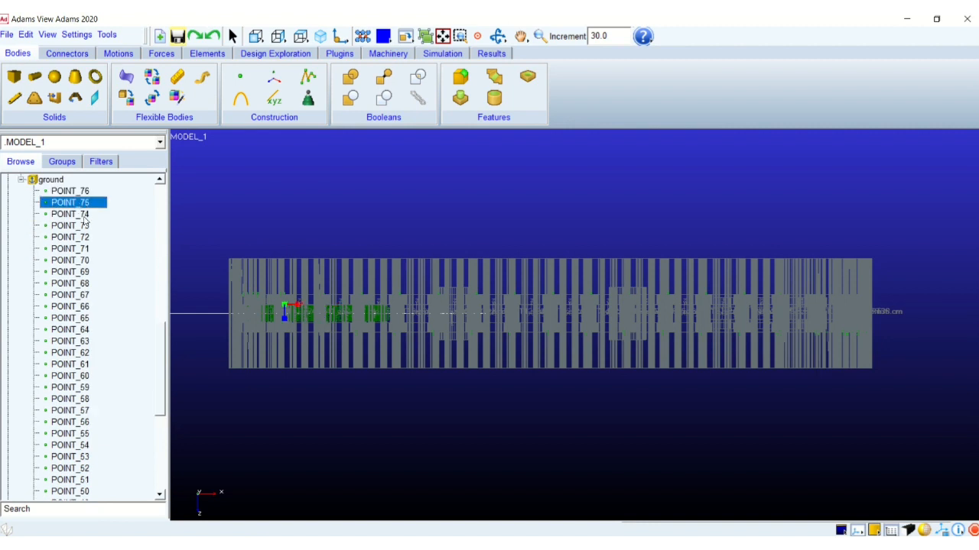
{"action": "left_click", "coordinate": [70, 214]}
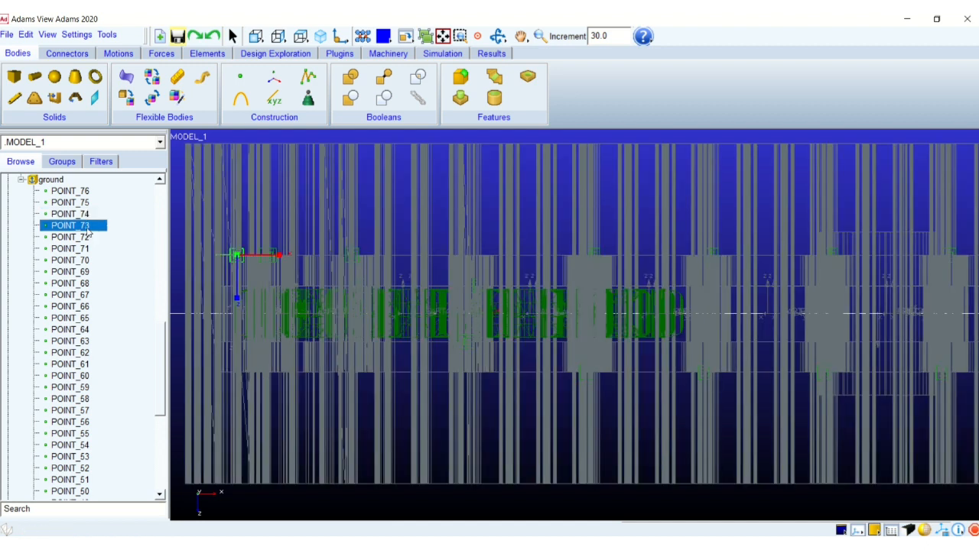
{"action": "left_click", "coordinate": [70, 202]}
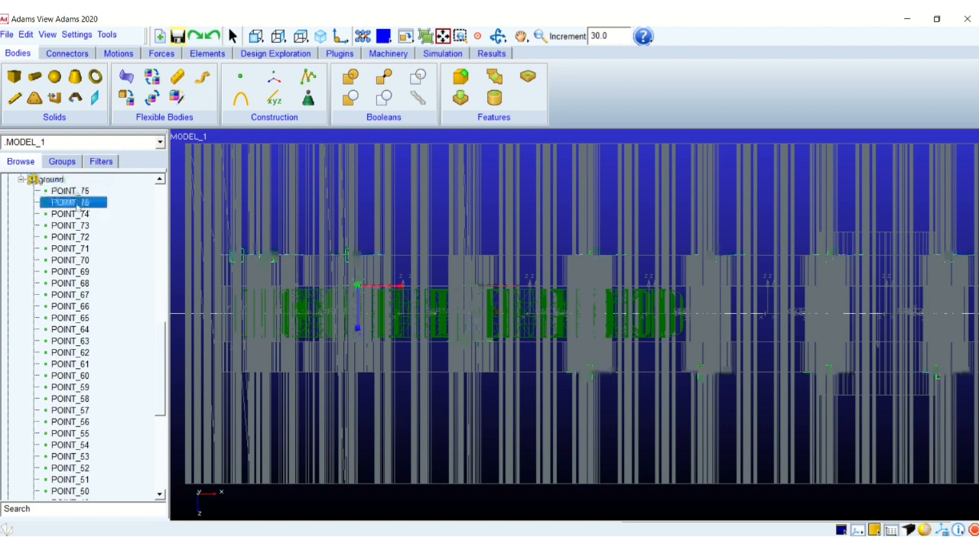
{"action": "left_click", "coordinate": [71, 214]}
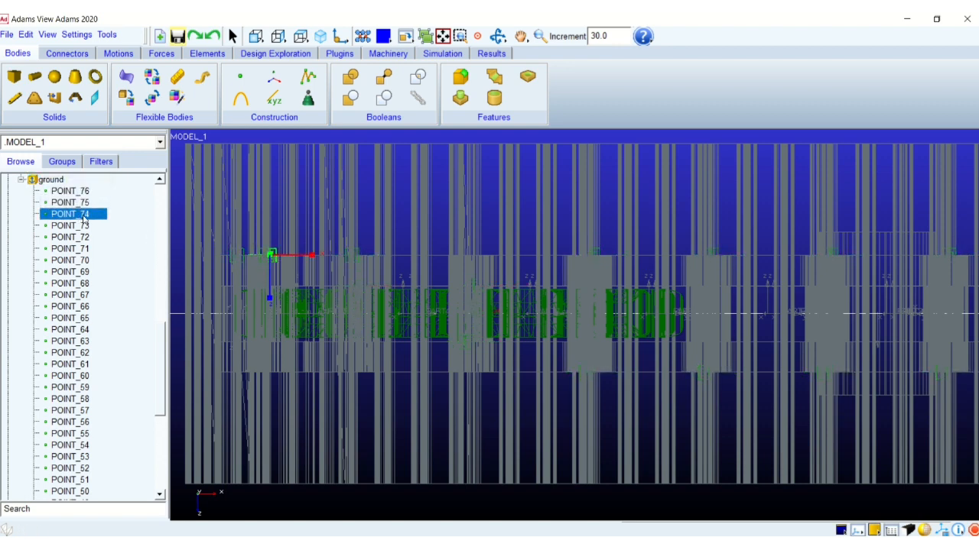
{"action": "left_click", "coordinate": [70, 202]}
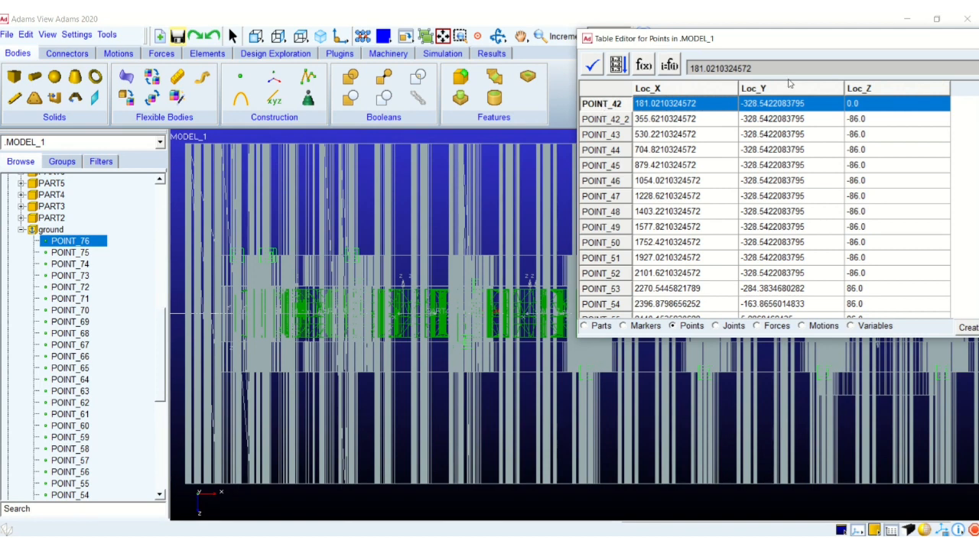
{"action": "mouse_move", "coordinate": [755, 197]}
{"action": "type", "text": "0"}
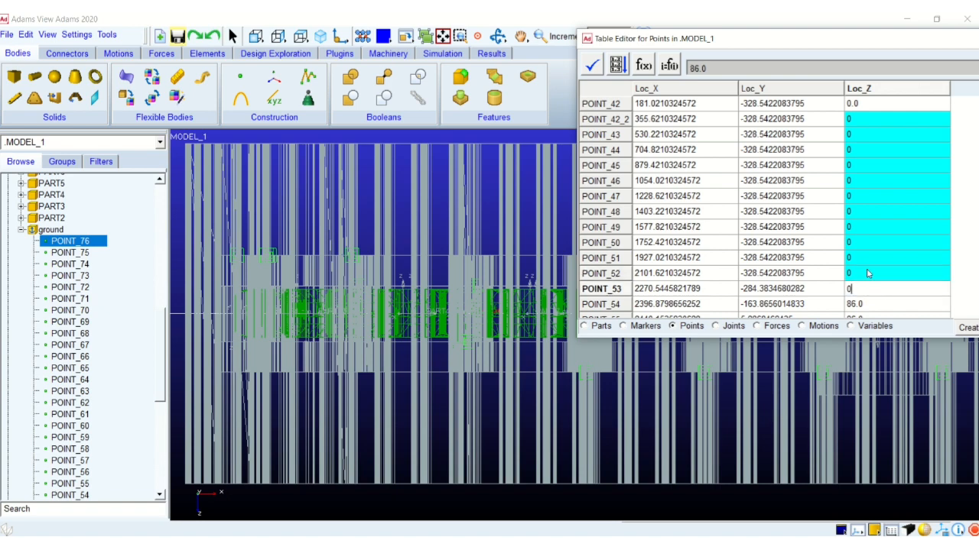
Set Loc_Z to 0 for the points from POINT_42 onward in the Table Editor and apply.
{"action": "scroll", "scroll_direction": "down", "scroll_amount": 3}
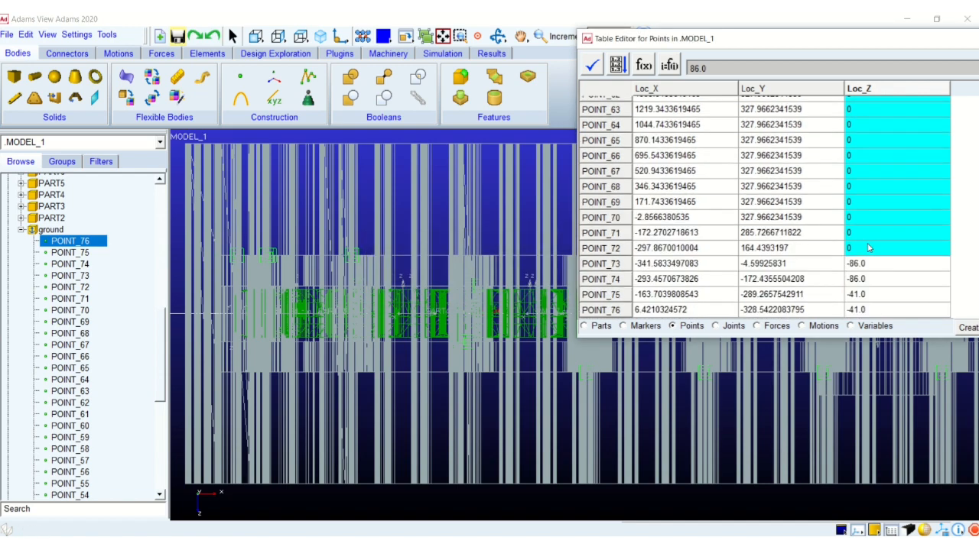
{"action": "scroll", "scroll_direction": "up", "scroll_amount": 3}
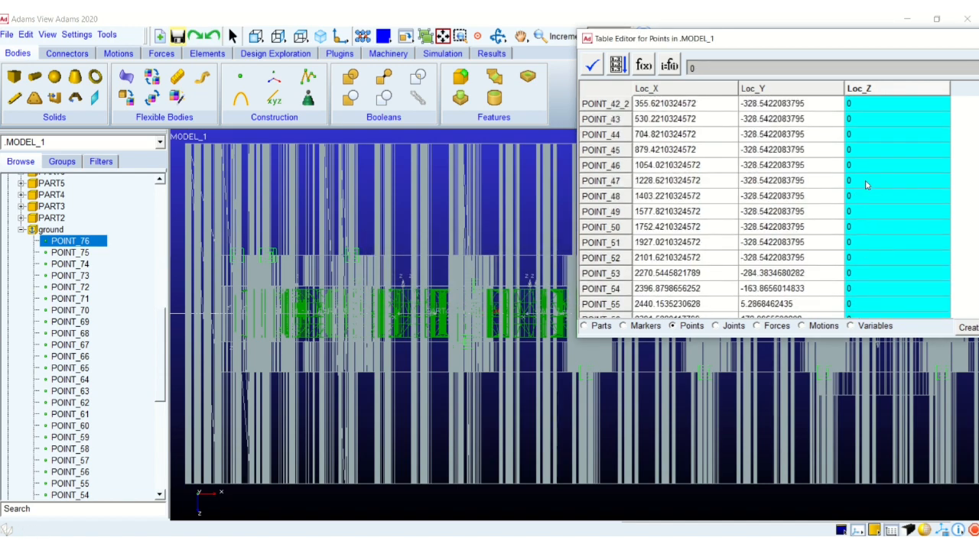
{"action": "scroll", "scroll_direction": "down", "scroll_amount": 3}
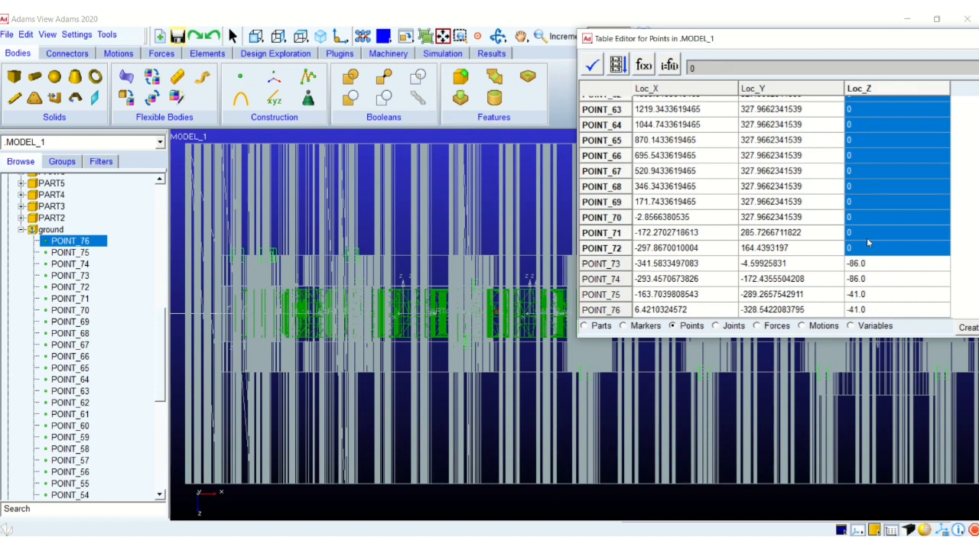
{"action": "left_click", "coordinate": [894, 263]}
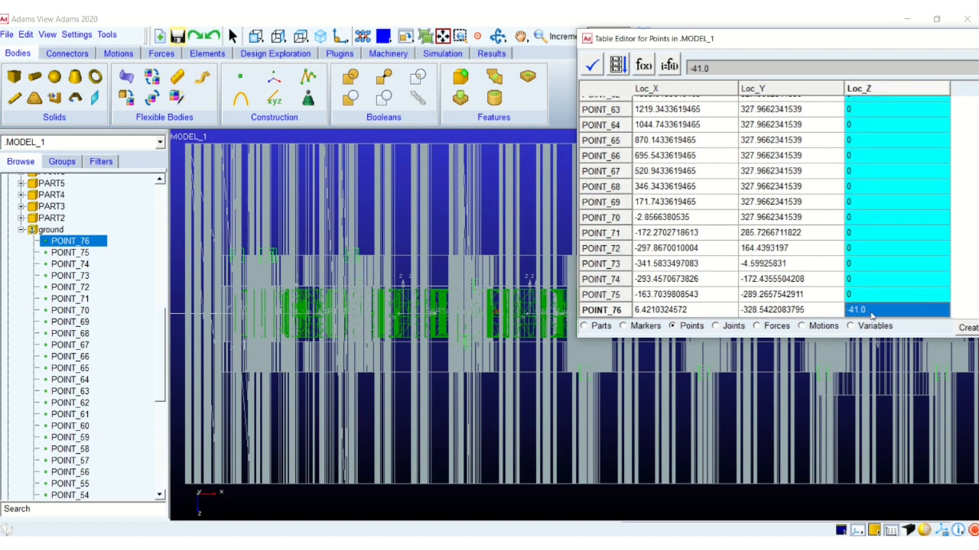
{"action": "scroll", "scroll_direction": "up", "scroll_amount": 3}
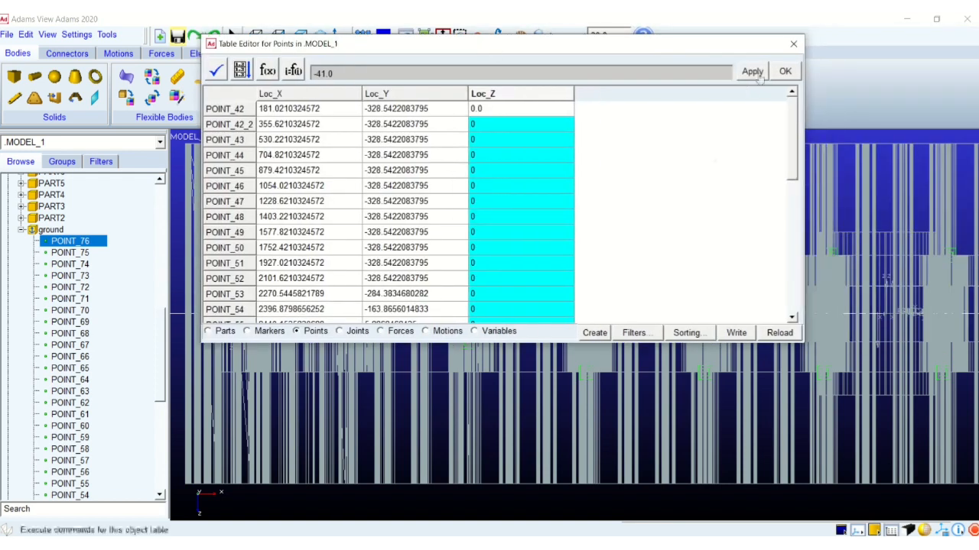
{"action": "left_click", "coordinate": [784, 70]}
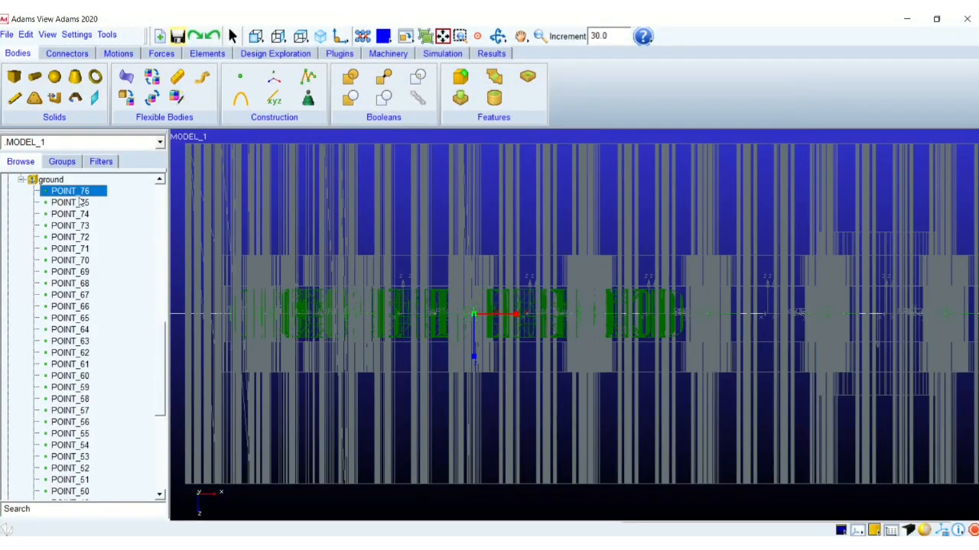
Check POINT_73, collapse the ground point list and show the whole track assembly.
{"action": "left_click", "coordinate": [71, 225]}
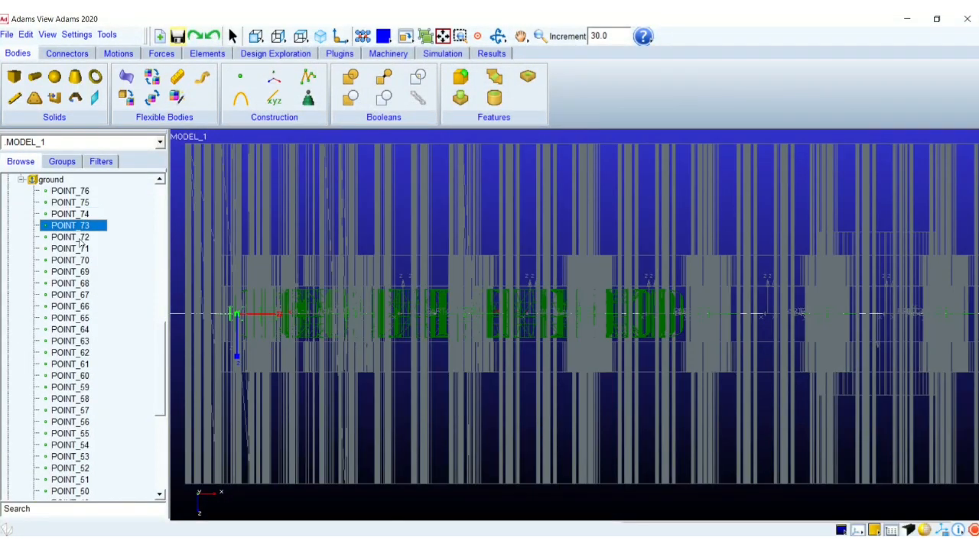
{"action": "left_click", "coordinate": [71, 237]}
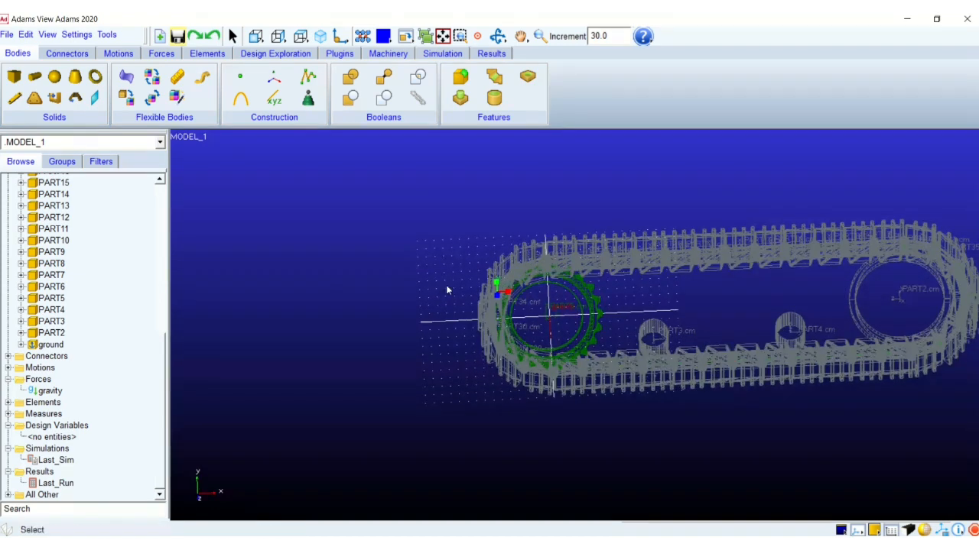
Place revolute joints (2 bodies, 1 location) between adjacent track links at the ground points.
{"action": "left_click", "coordinate": [68, 52]}
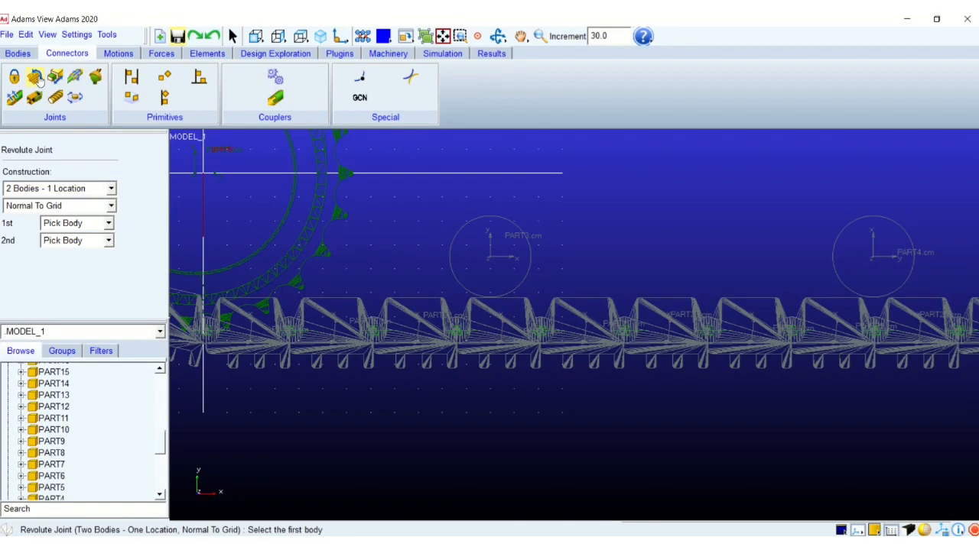
{"action": "mouse_move", "coordinate": [106, 294]}
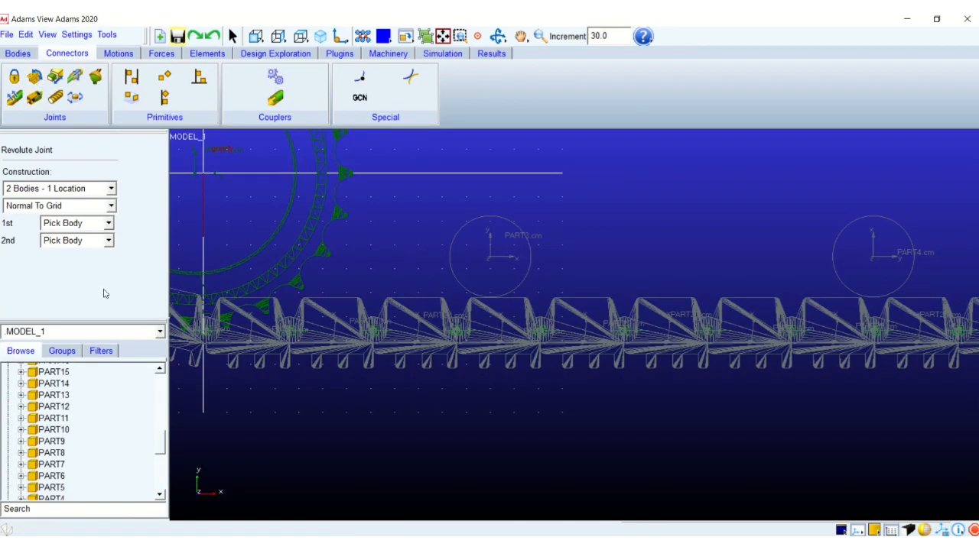
{"action": "mouse_move", "coordinate": [333, 309]}
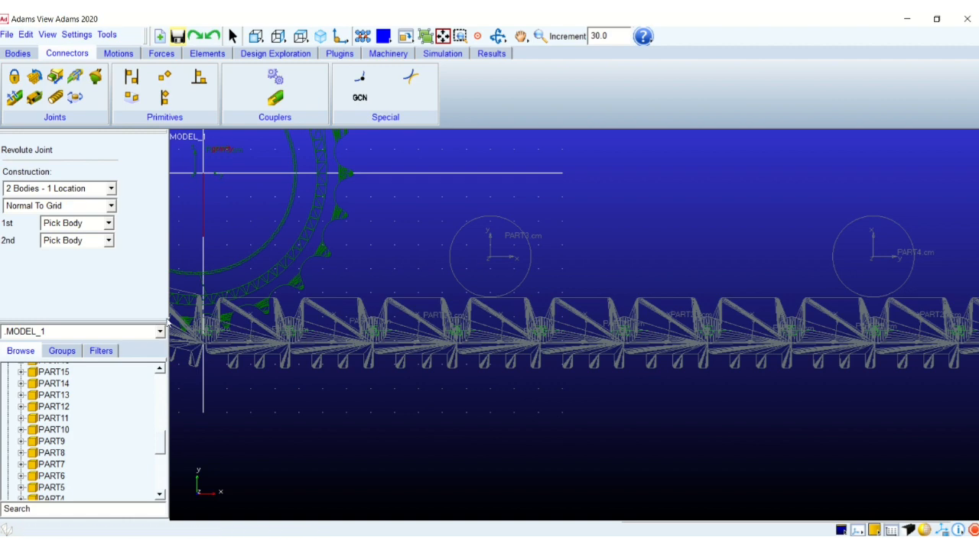
{"action": "mouse_move", "coordinate": [333, 316]}
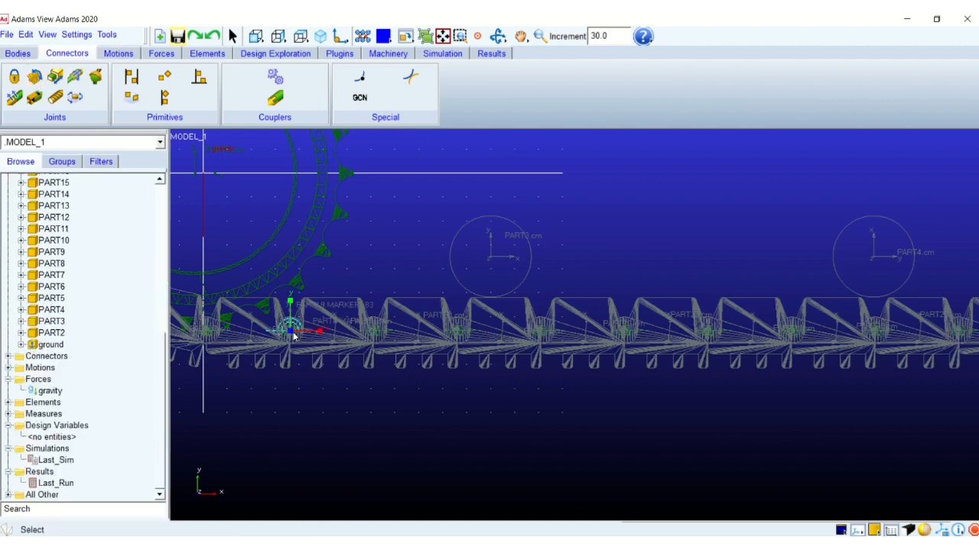
{"action": "left_click", "coordinate": [34, 76]}
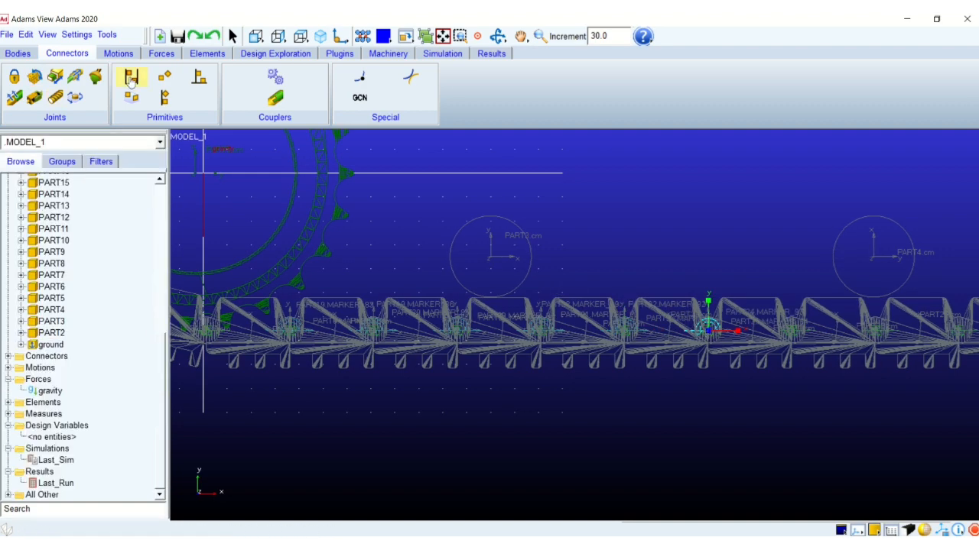
{"action": "left_click", "coordinate": [131, 77]}
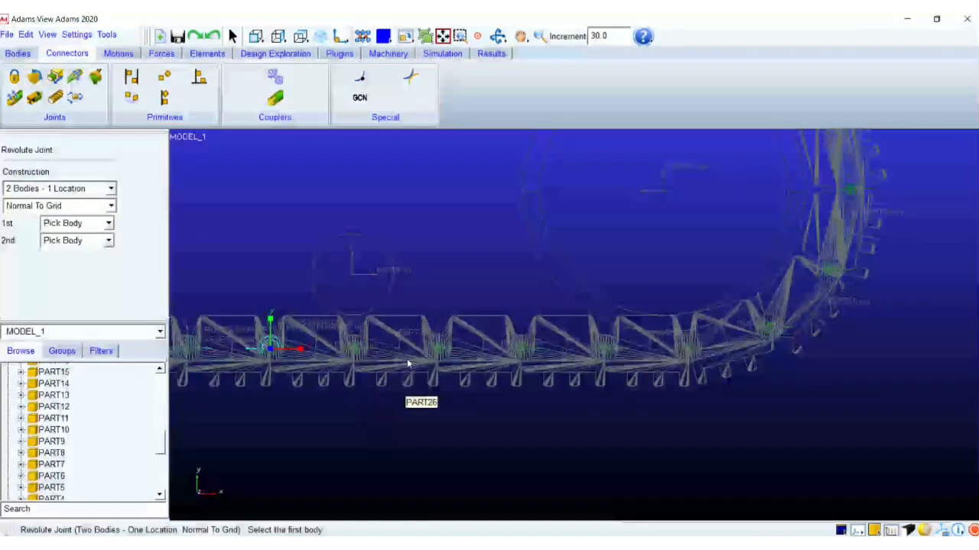
{"action": "left_click", "coordinate": [353, 350]}
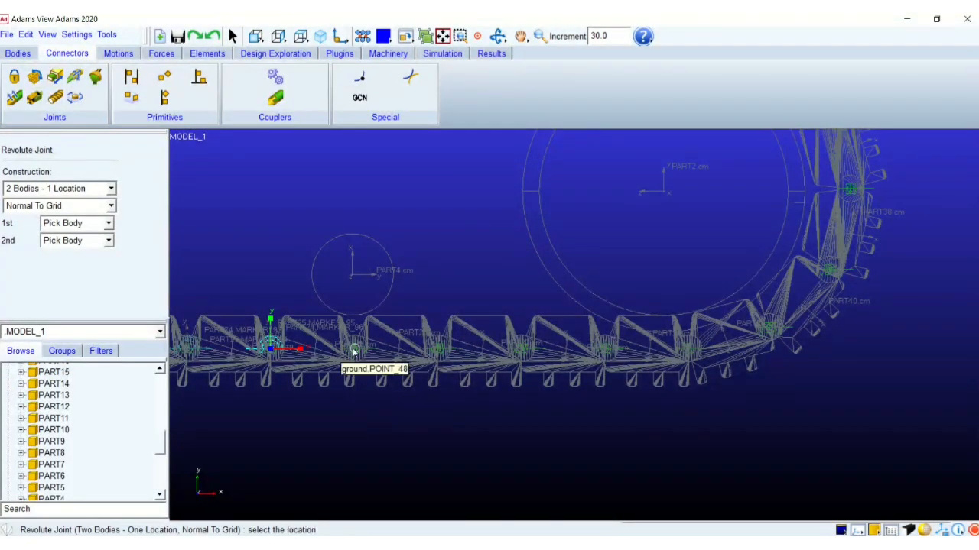
{"action": "left_click", "coordinate": [352, 351]}
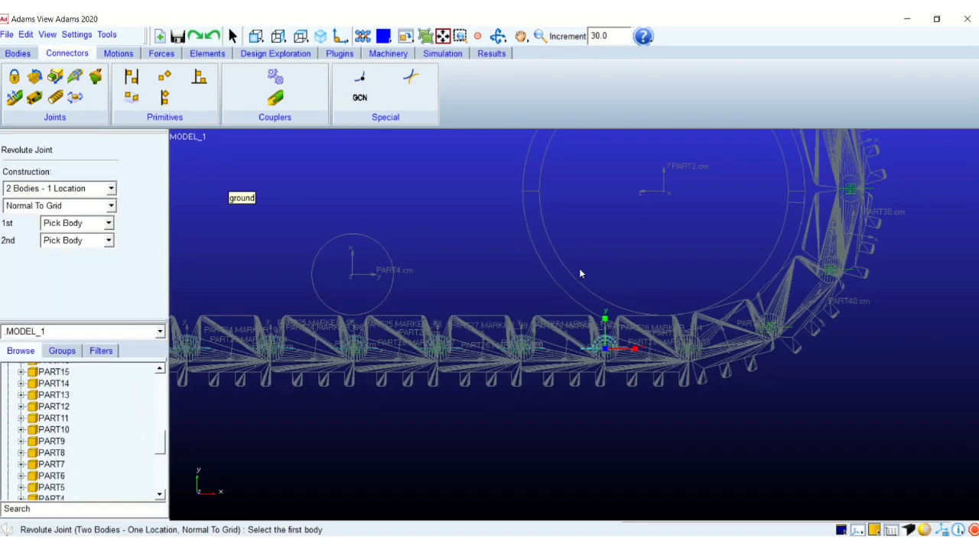
{"action": "key", "text": "Escape"}
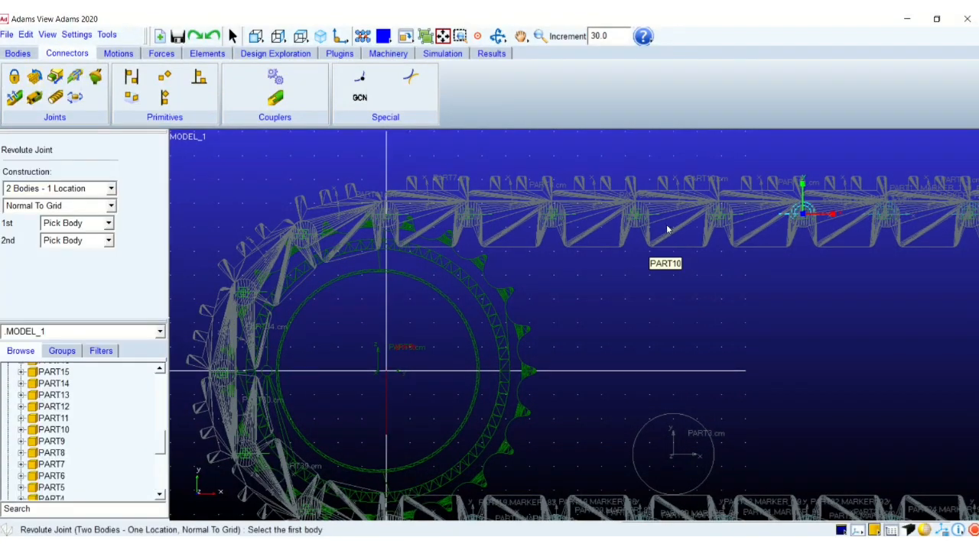
{"action": "mouse_move", "coordinate": [405, 202]}
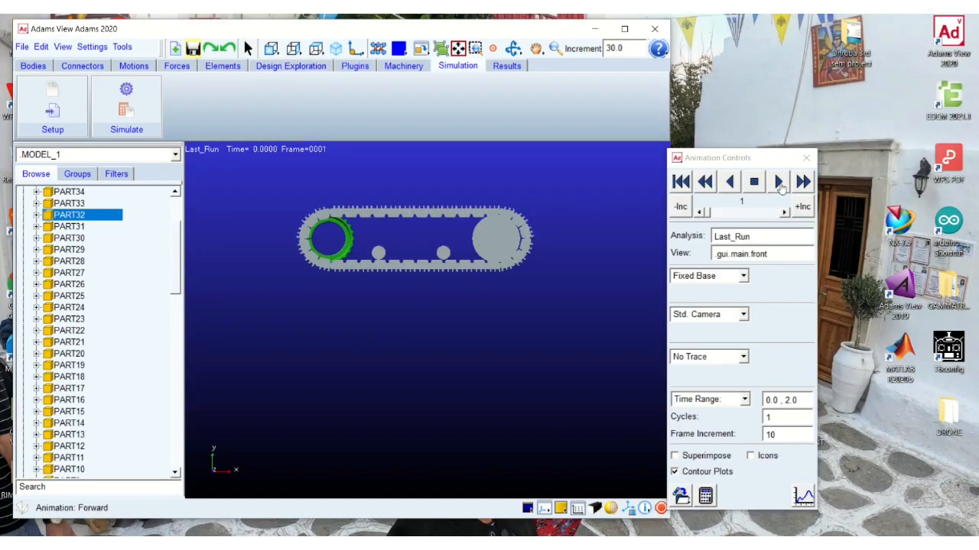
Play the Last_Run animation to its final frame, then end the review.
{"action": "left_click", "coordinate": [778, 181]}
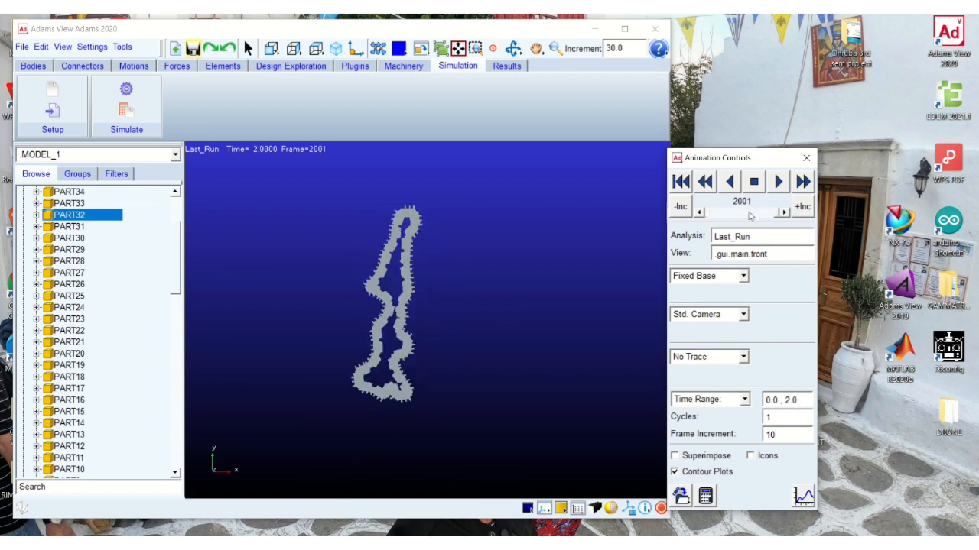
{"action": "left_click", "coordinate": [679, 181]}
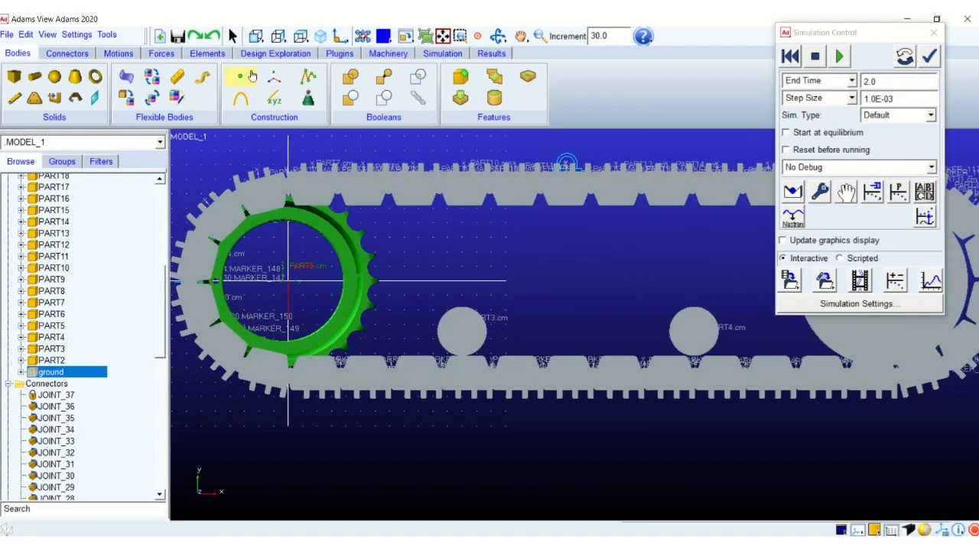
Create a ground box beneath the track and start contact CONTACT_1 with SOLID5 as I solid.
{"action": "left_click", "coordinate": [161, 52]}
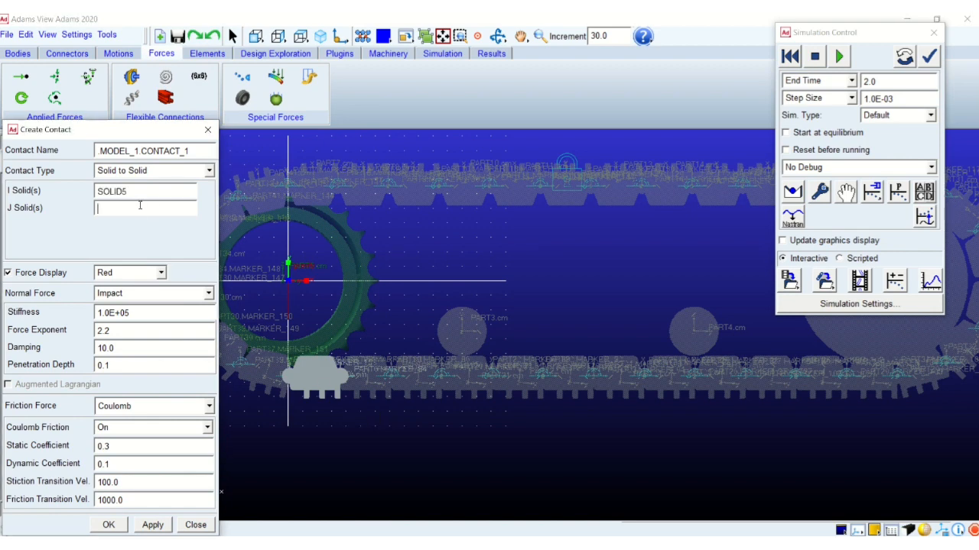
Create solid-to-solid contacts linking SOLID5, SOLID19 and further track solids to BOX_77.
{"action": "type", "text": "BOX_77"}
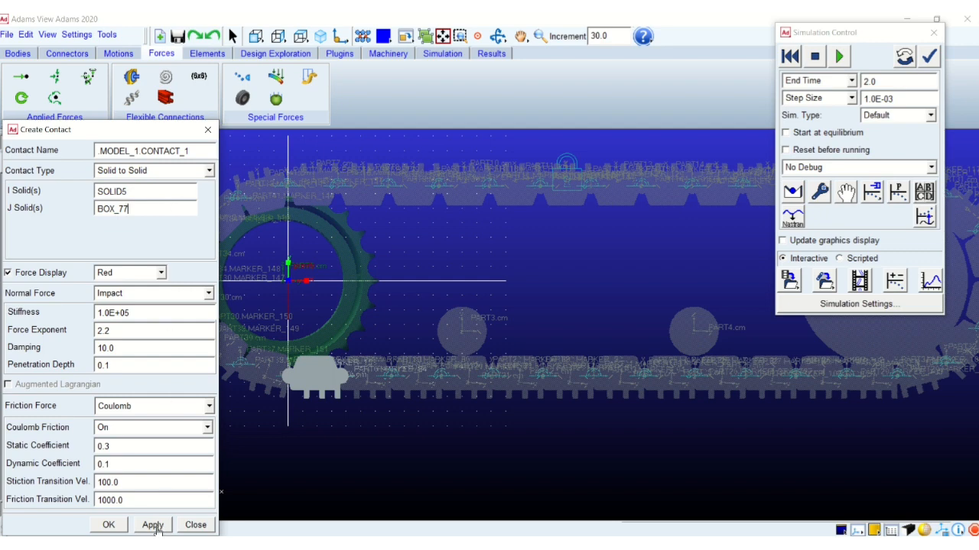
{"action": "left_click", "coordinate": [153, 526]}
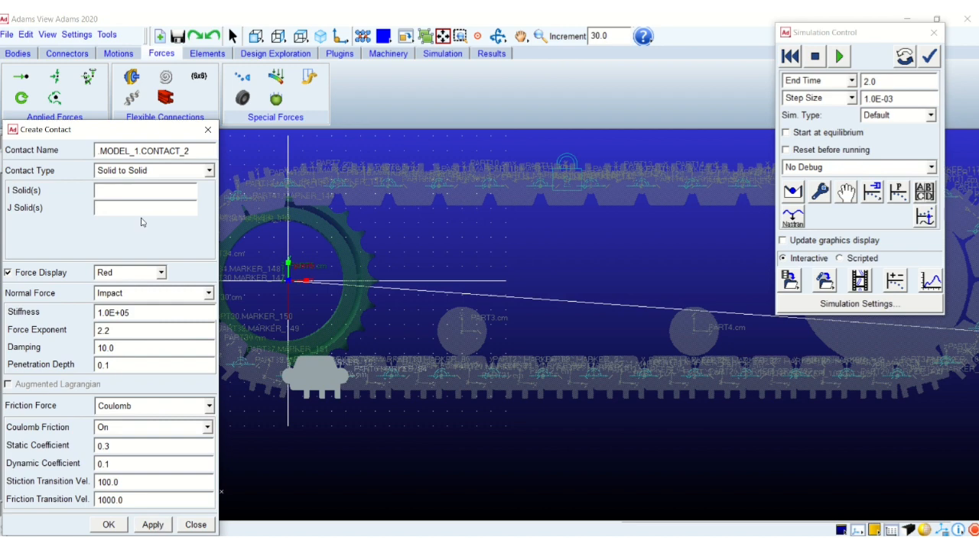
{"action": "left_click", "coordinate": [145, 208]}
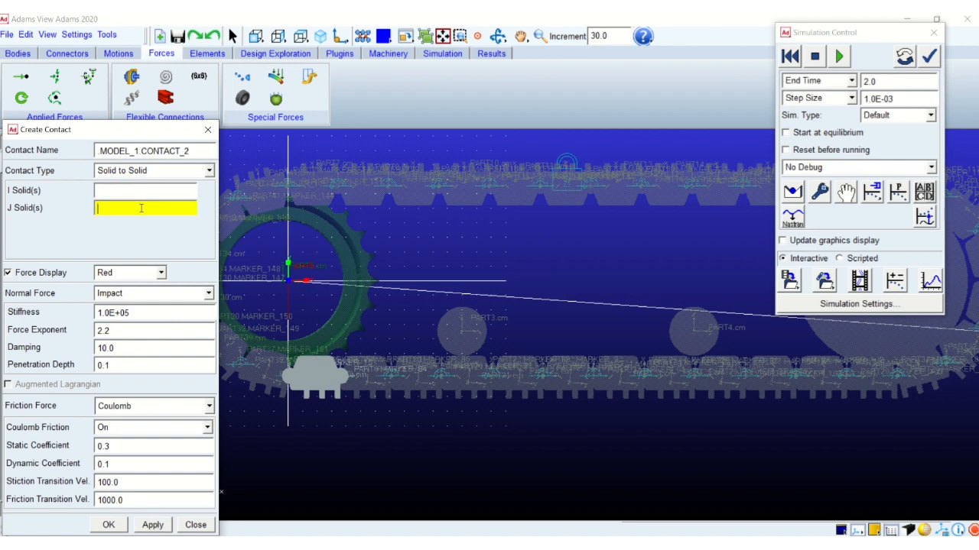
{"action": "right_click", "coordinate": [146, 208]}
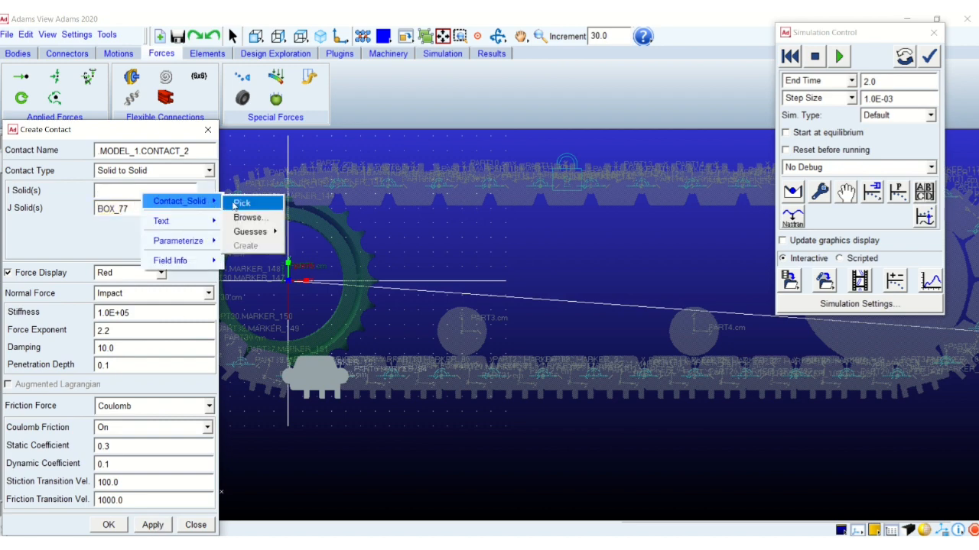
{"action": "left_click", "coordinate": [241, 202]}
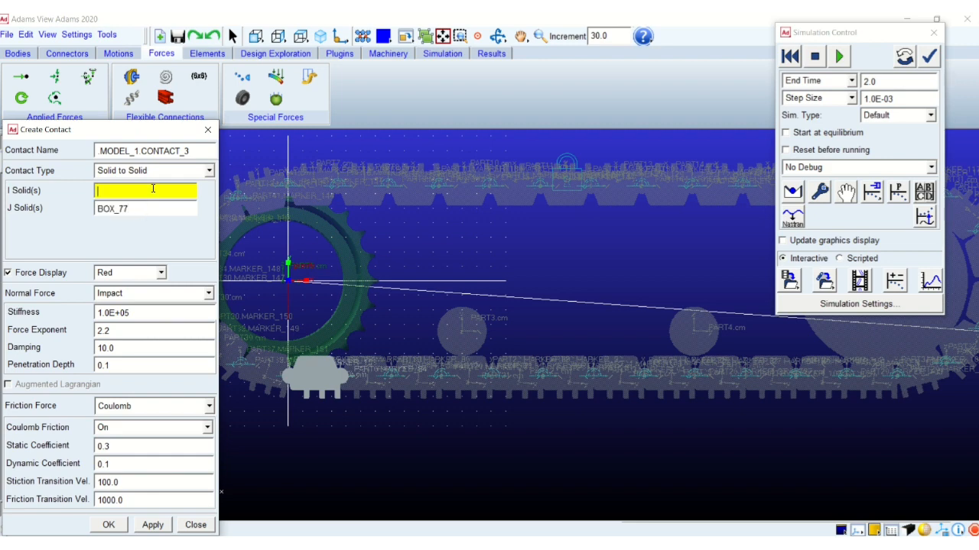
{"action": "mouse_move", "coordinate": [410, 376]}
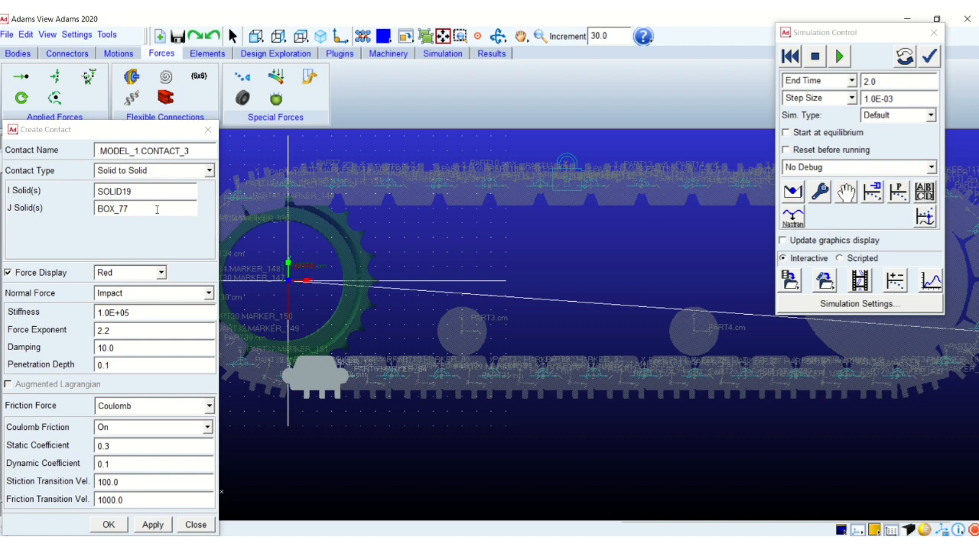
{"action": "mouse_move", "coordinate": [162, 493]}
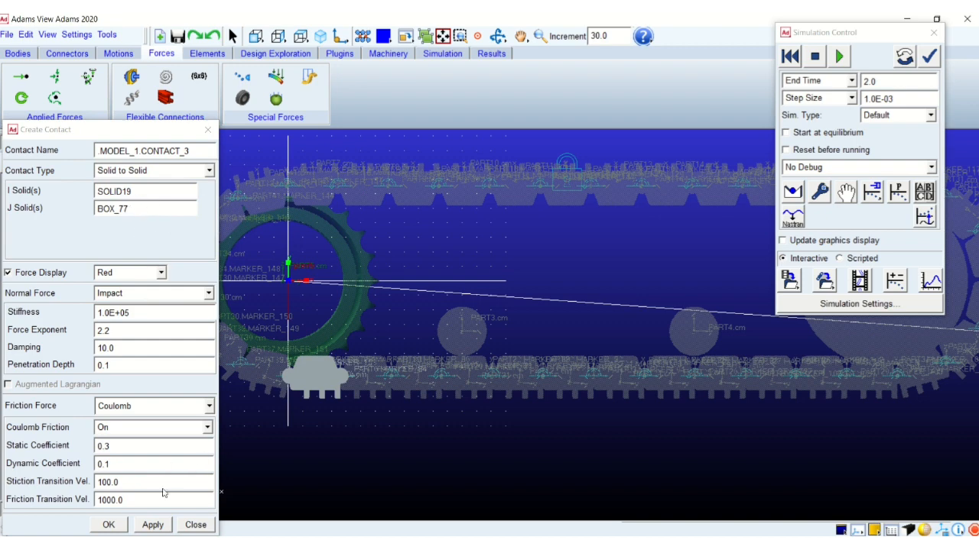
{"action": "left_click", "coordinate": [153, 525]}
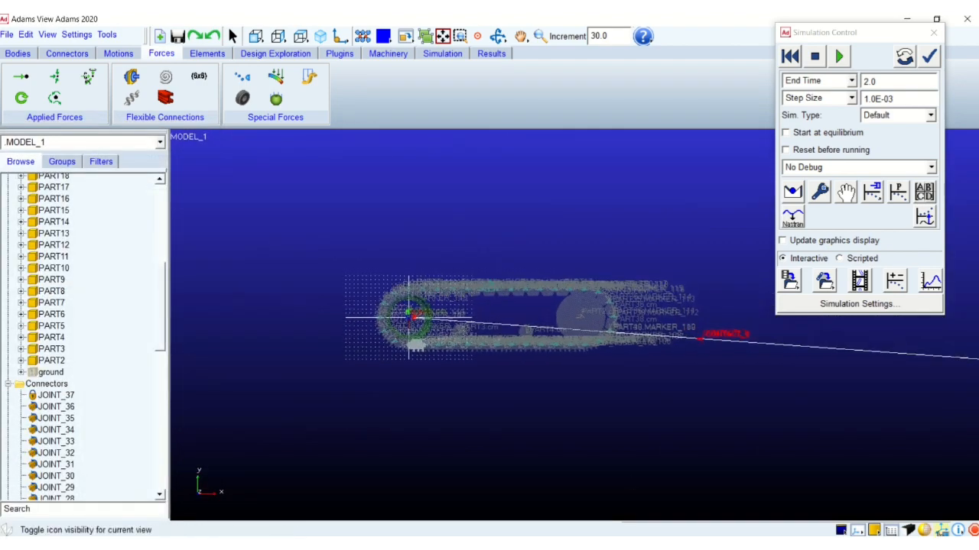
Zoom the view onto the whole track and run the simulation with the new contacts.
{"action": "left_click_drag", "start_coordinate": [348, 243], "coordinate": [674, 386]}
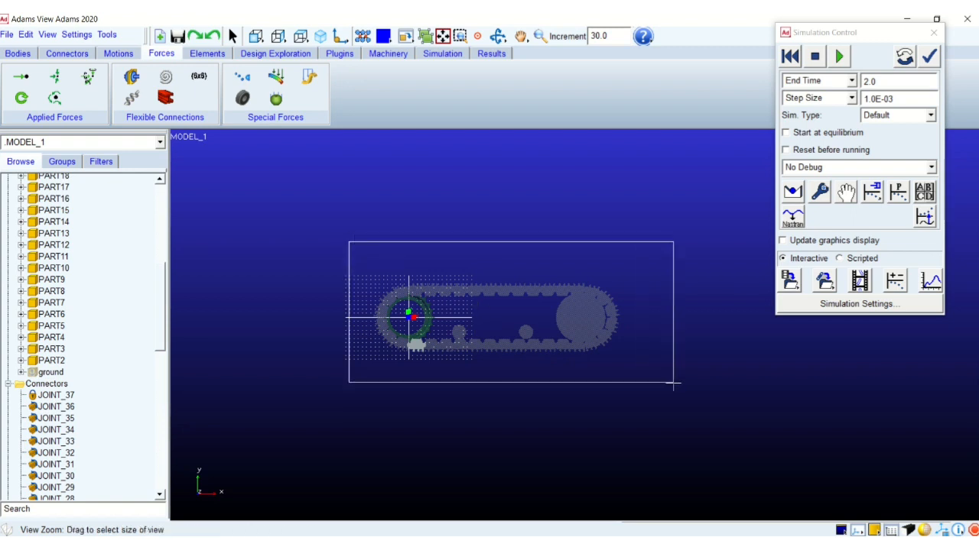
{"action": "left_click_drag", "start_coordinate": [348, 241], "coordinate": [673, 385]}
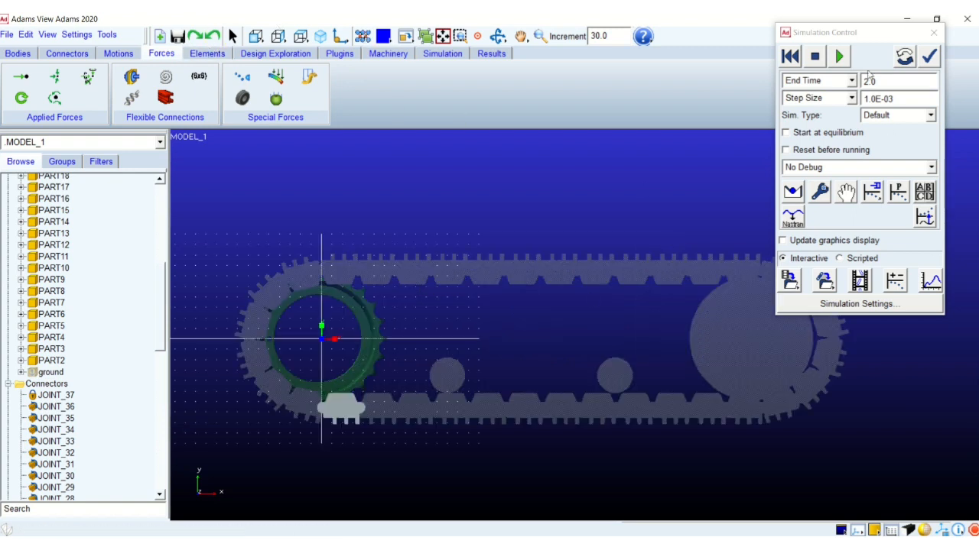
{"action": "left_click", "coordinate": [838, 55]}
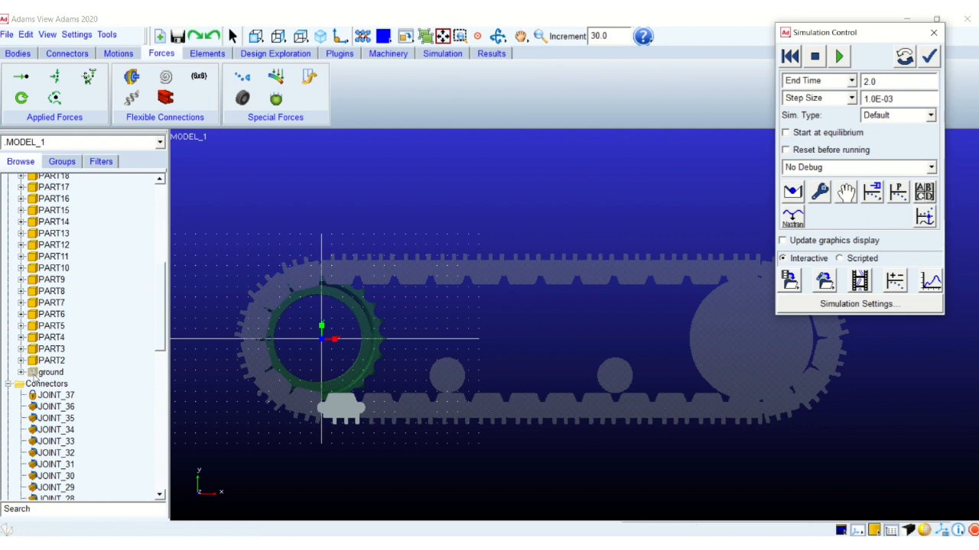
{"action": "left_click", "coordinate": [52, 373]}
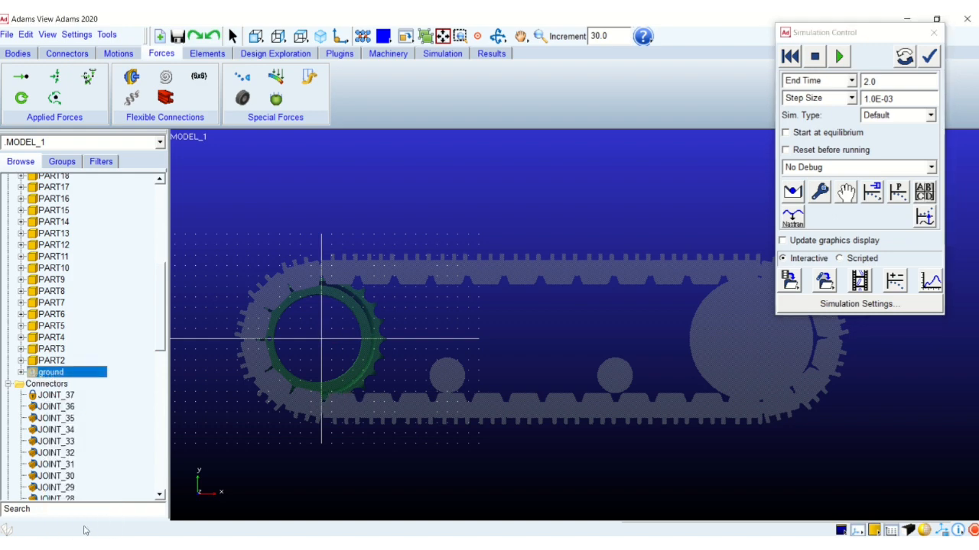
Play the latest run's animation to frame 2001 (time 2.0), then stop playback.
{"action": "left_click", "coordinate": [838, 55]}
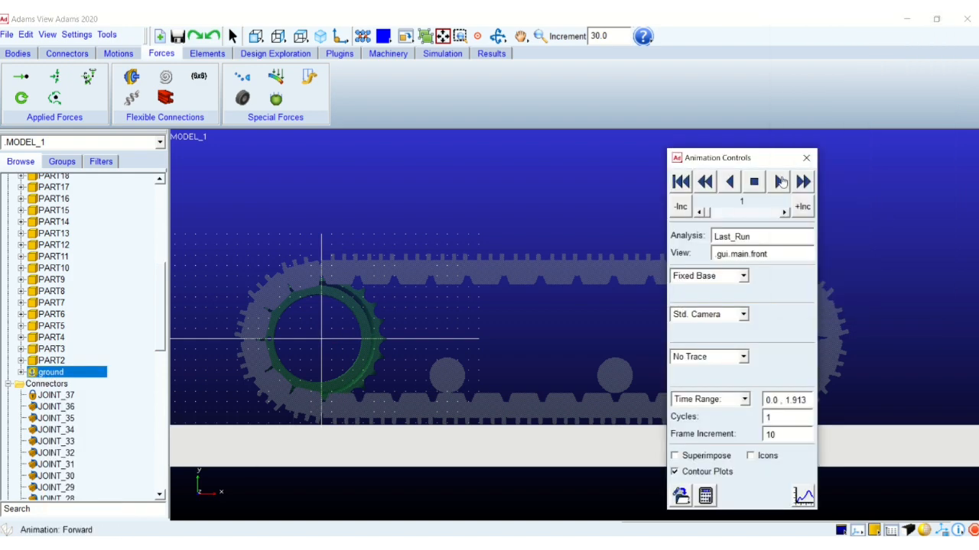
{"action": "left_click", "coordinate": [780, 180]}
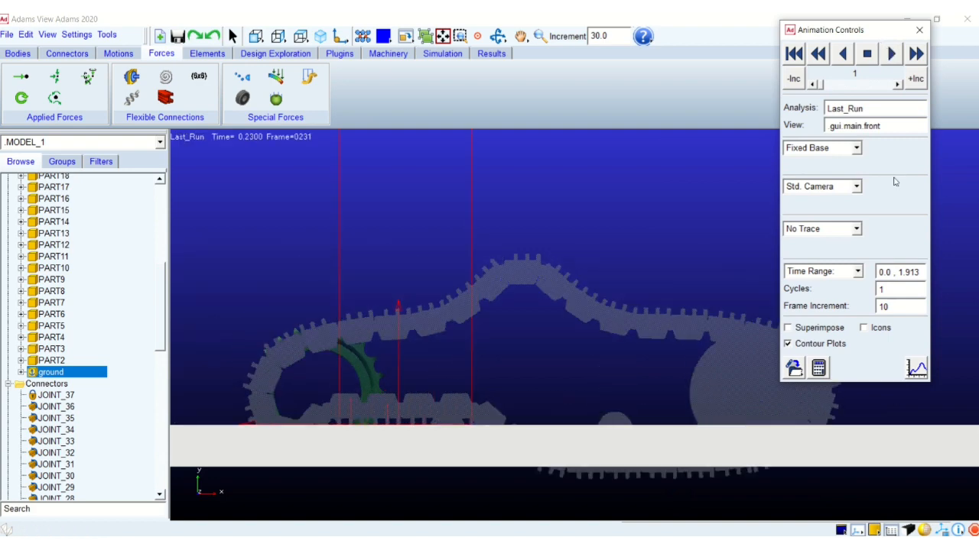
{"action": "left_click", "coordinate": [914, 52]}
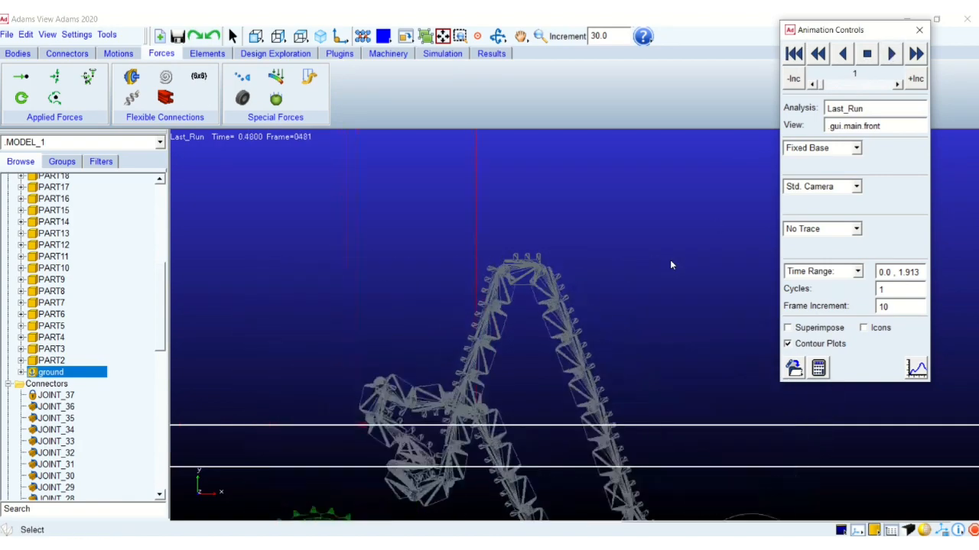
{"action": "left_click", "coordinate": [889, 52]}
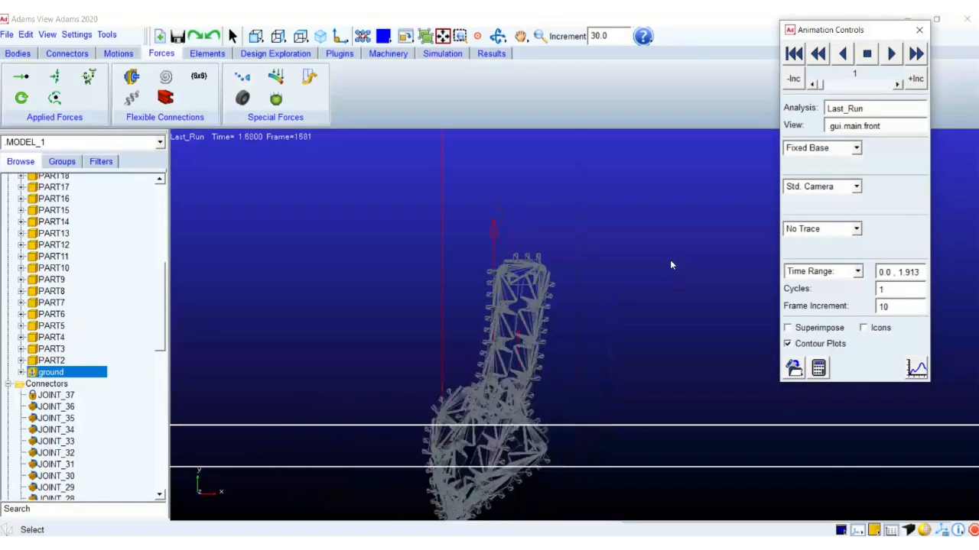
{"action": "left_click", "coordinate": [867, 53]}
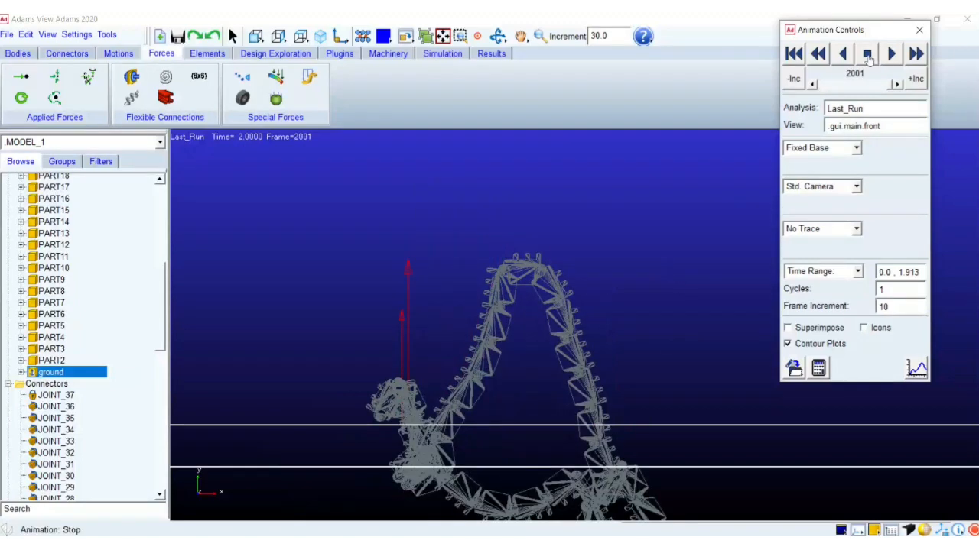